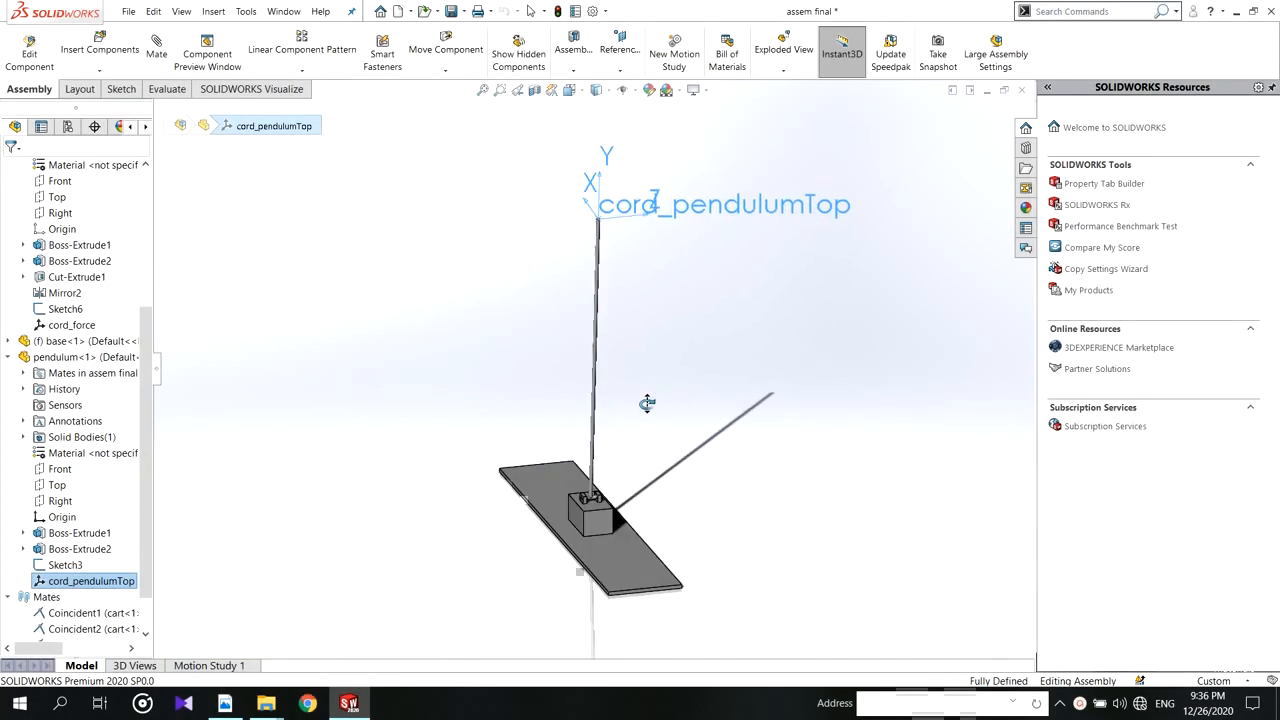
Orbit the assembly toward a level front view before opening the cart part
left_click_drag(648, 404, 768, 420)
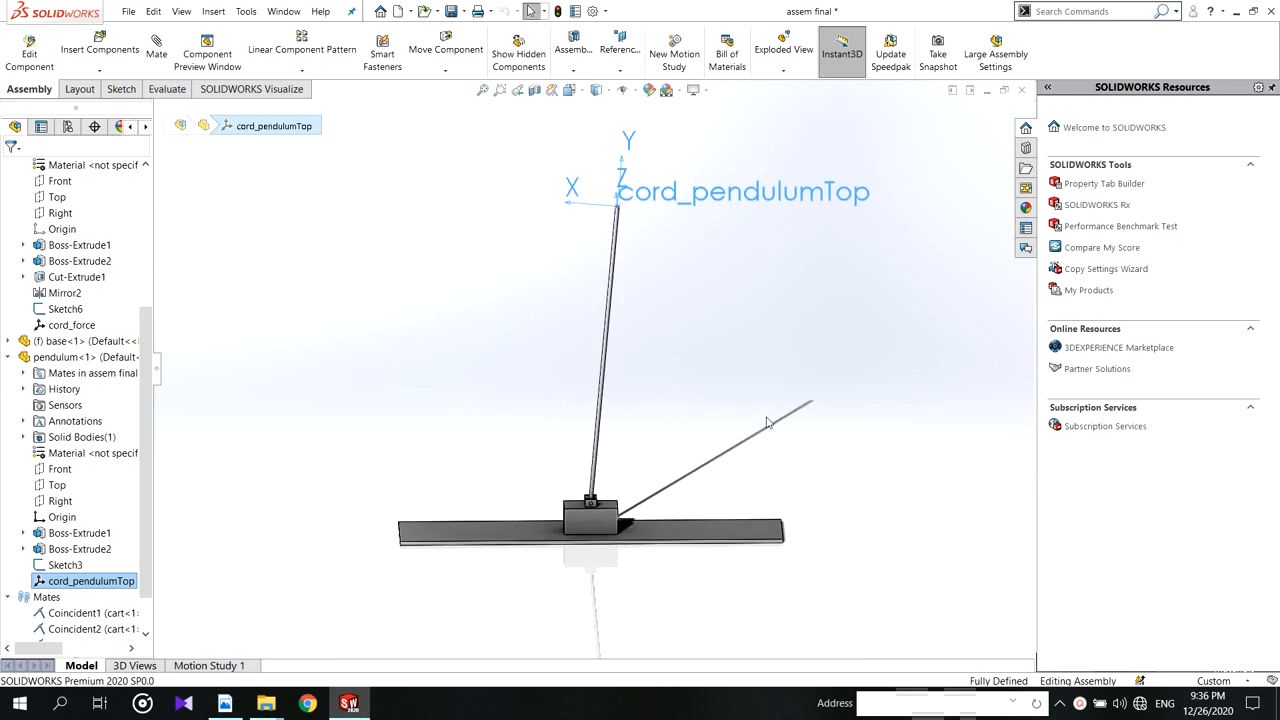
left_click_drag(764, 420, 596, 420)
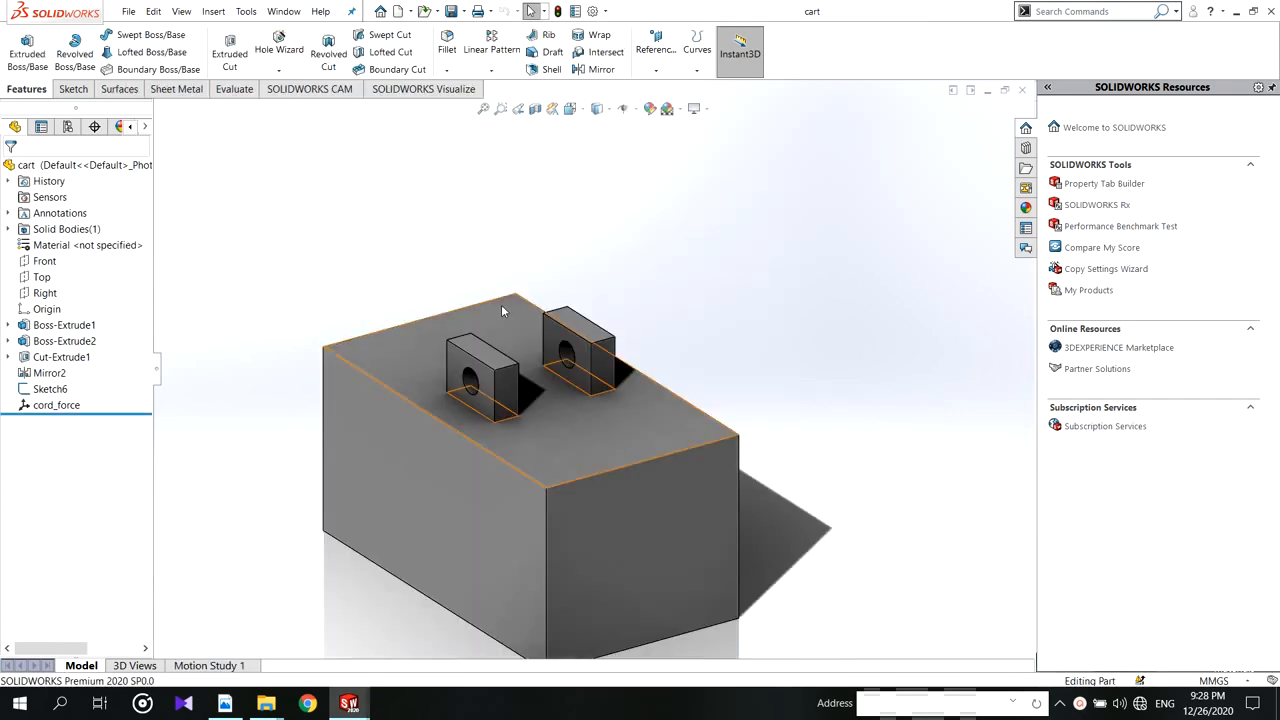
Sketch a single point near the lower-left corner of the cart block's front face
left_click_drag(504, 312, 616, 430)
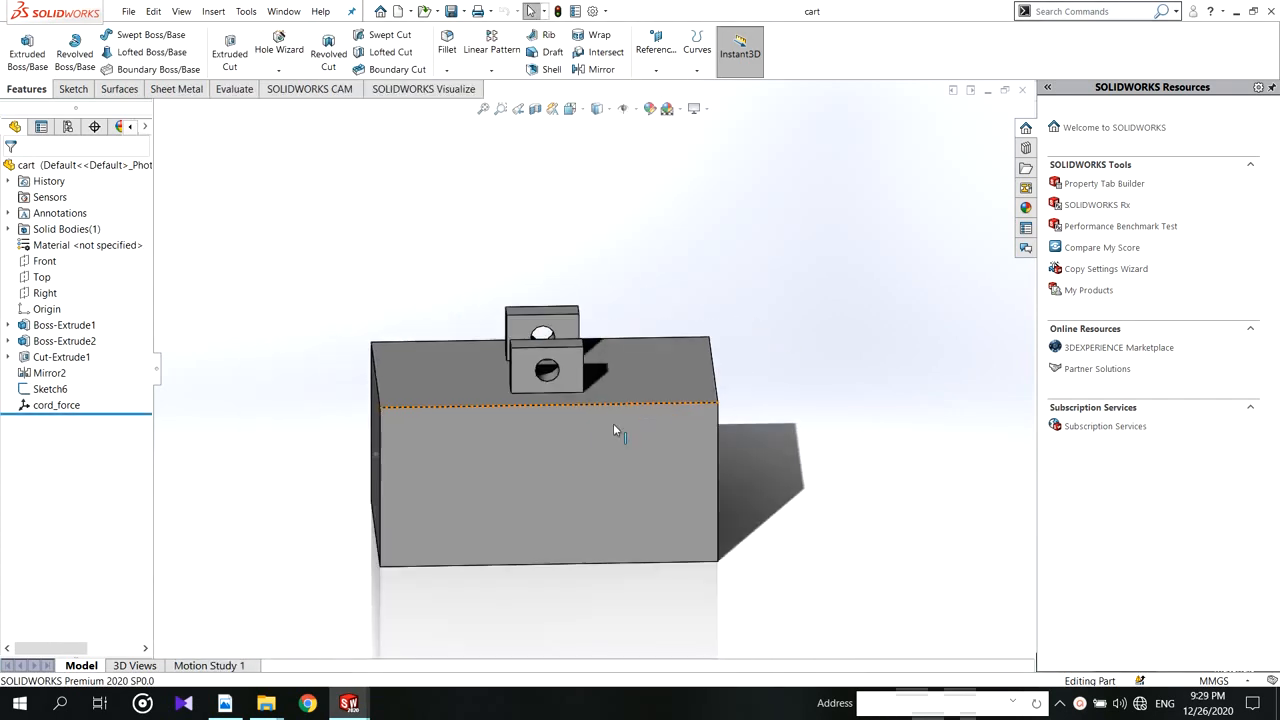
right_click(616, 430)
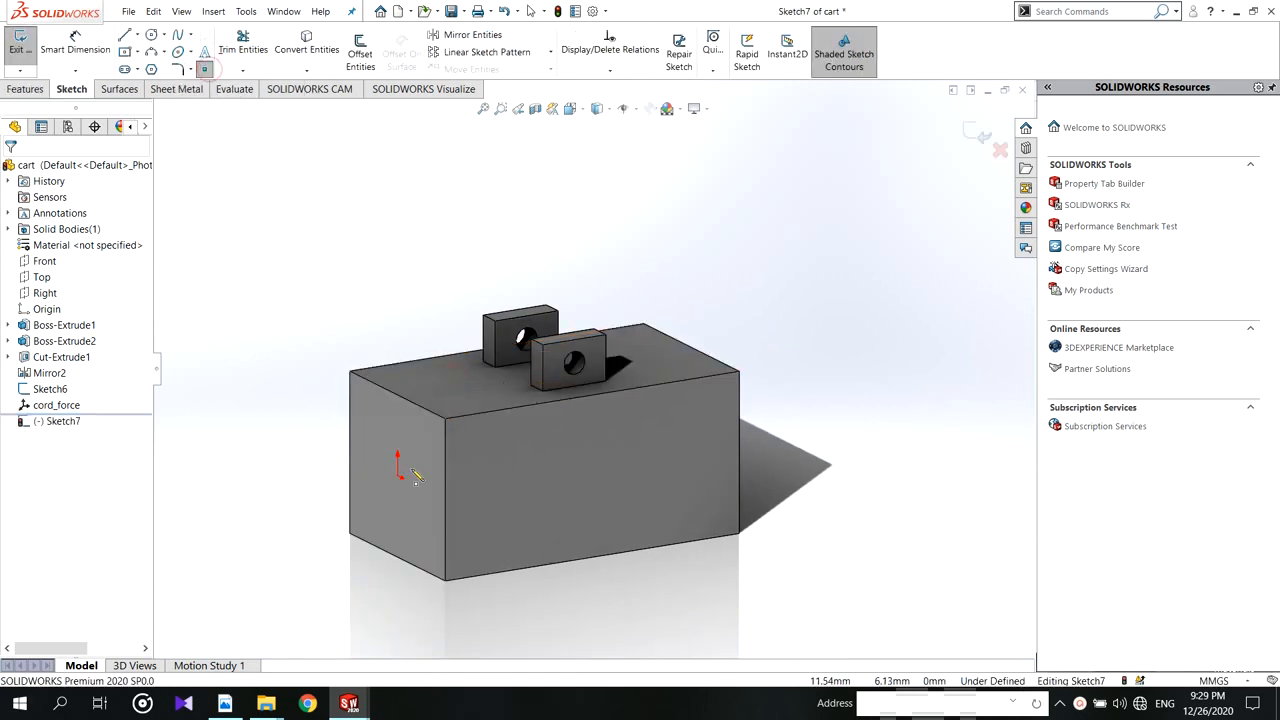
left_click(396, 472)
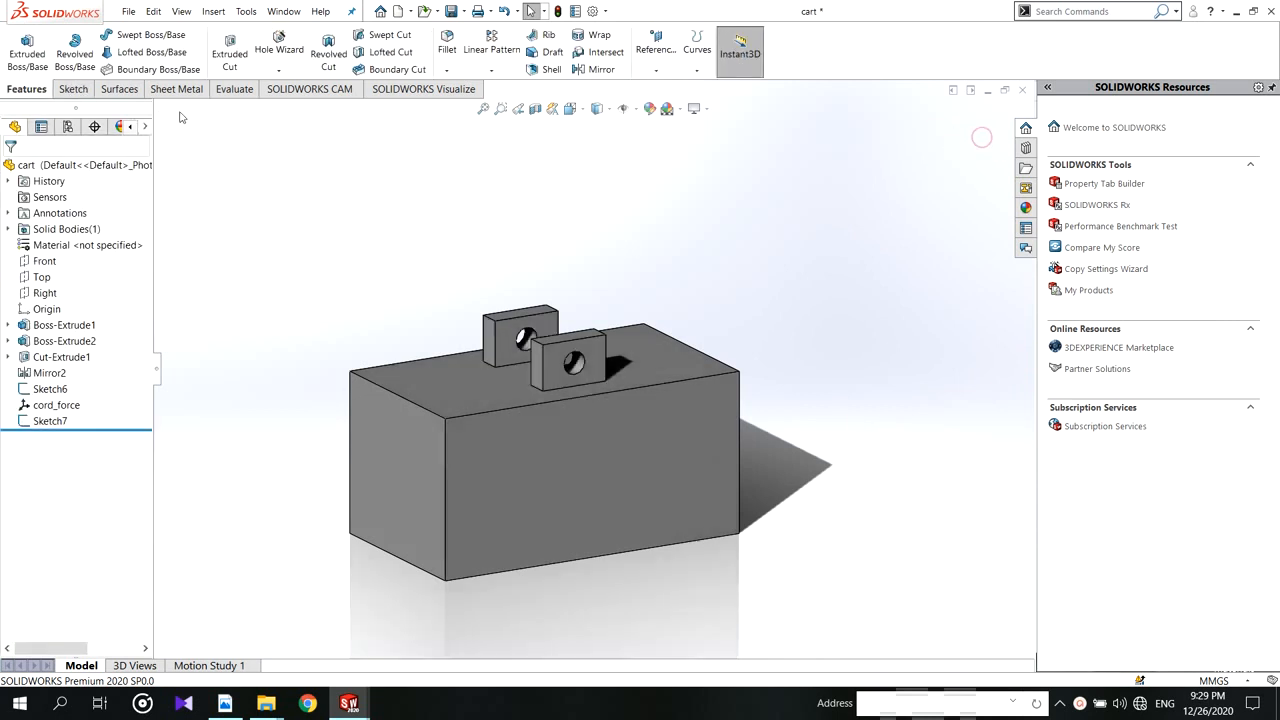
Start a new Coordinate System from Reference Geometry and hide the earlier sketch
left_click(656, 48)
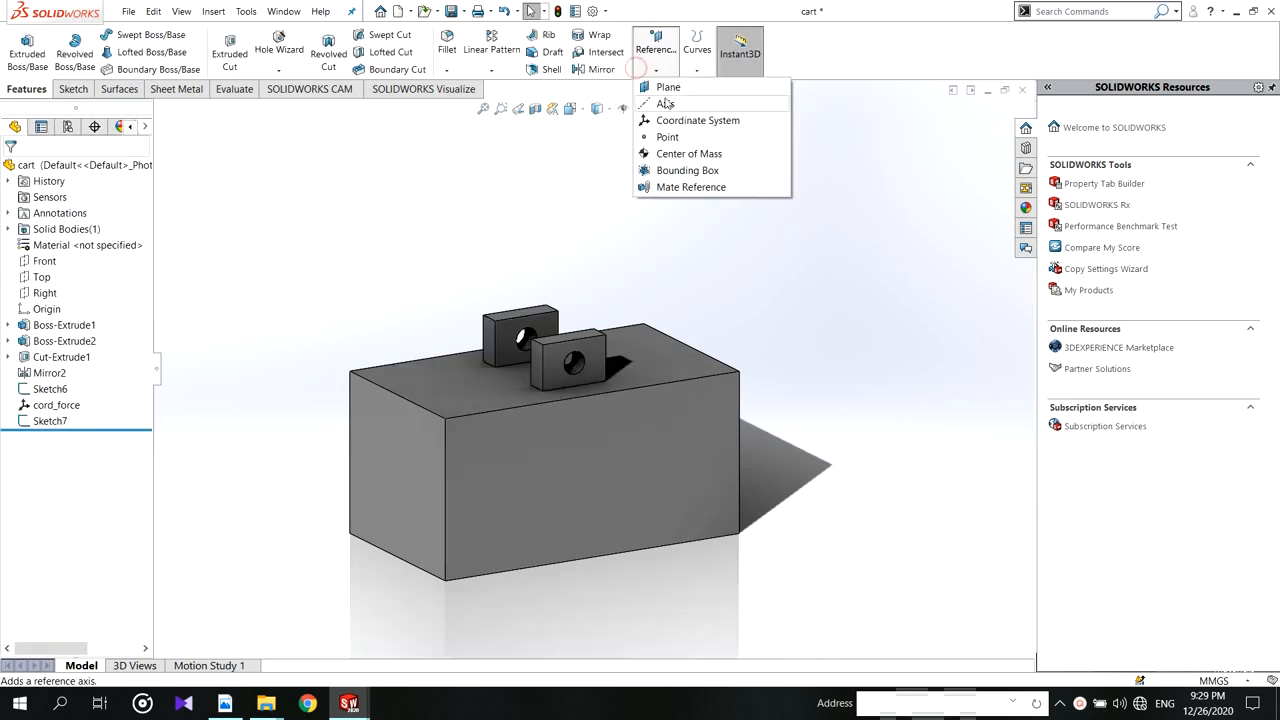
left_click(696, 120)
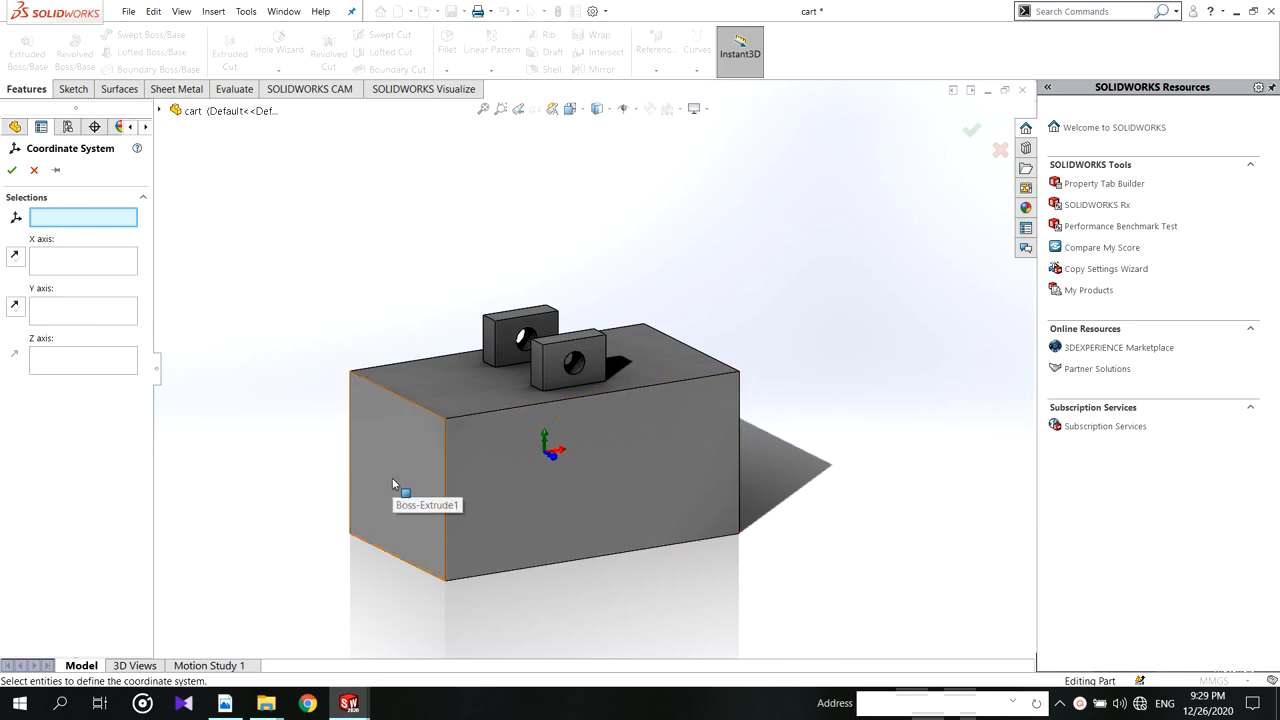
left_click(12, 170)
type("cord_force")
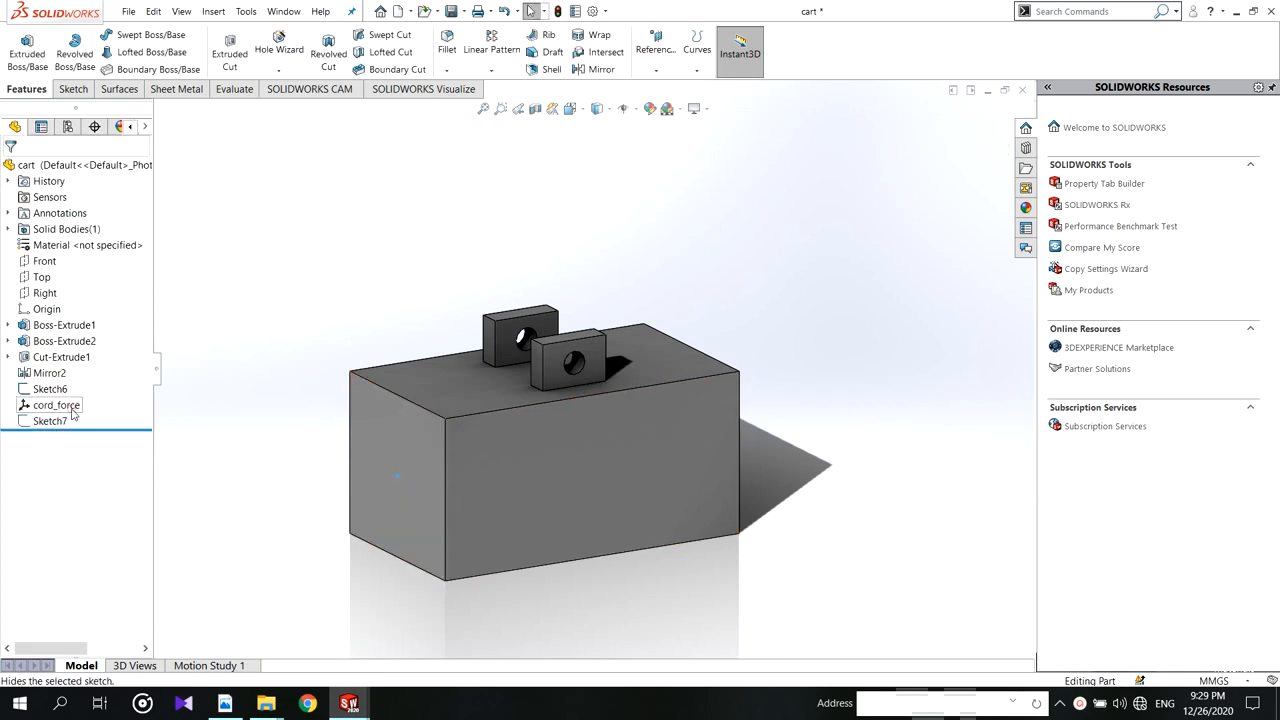
left_click(50, 420)
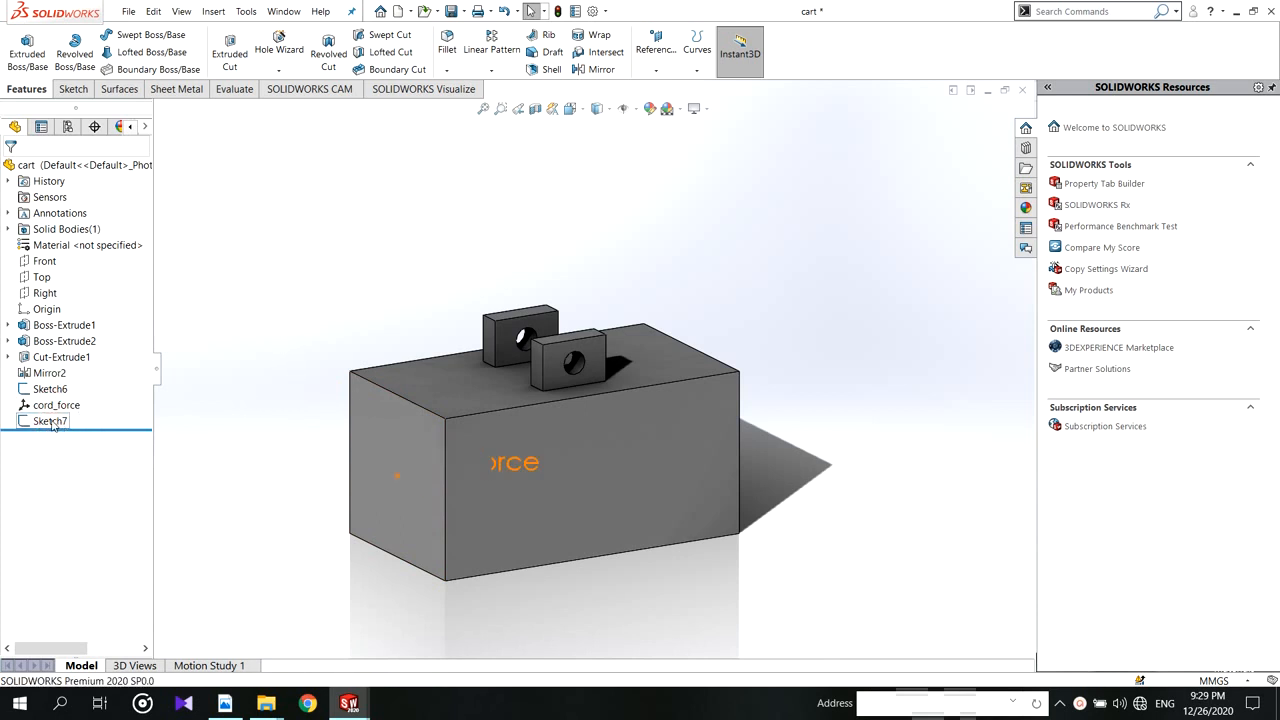
Use Point1 of Sketch7 on the front face as the coordinate origin and confirm
double_click(50, 420)
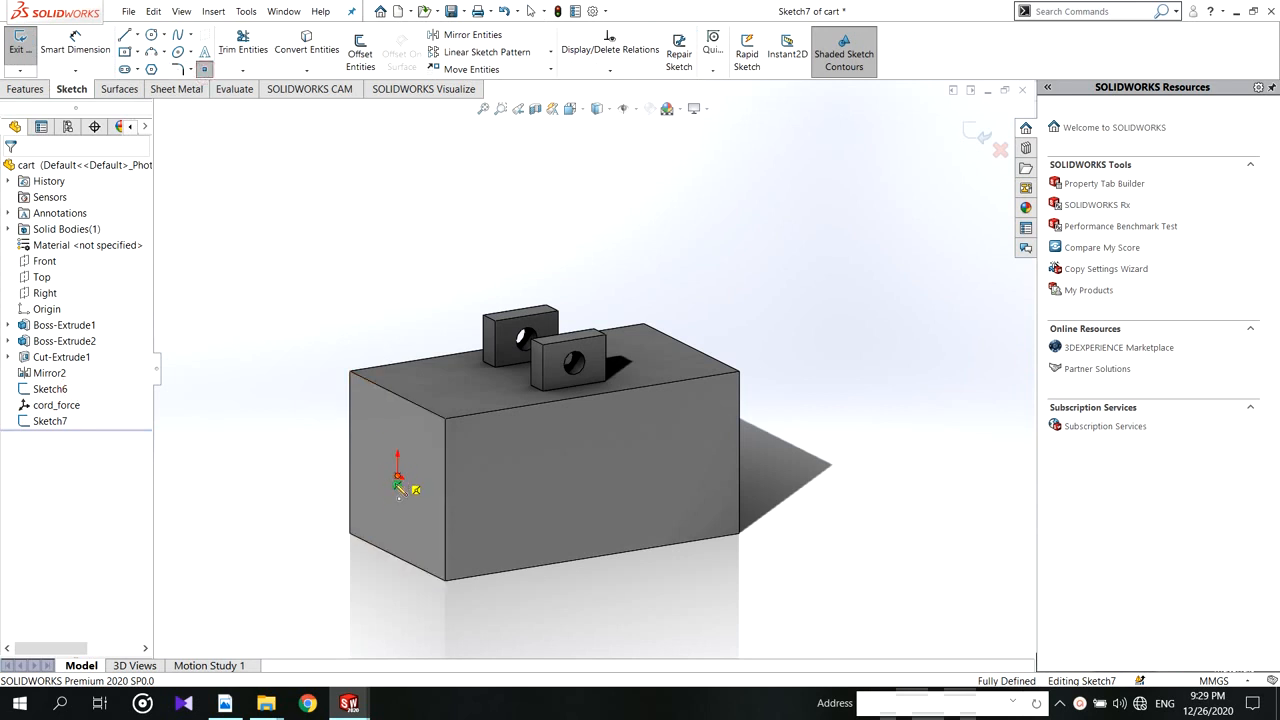
left_click(398, 482)
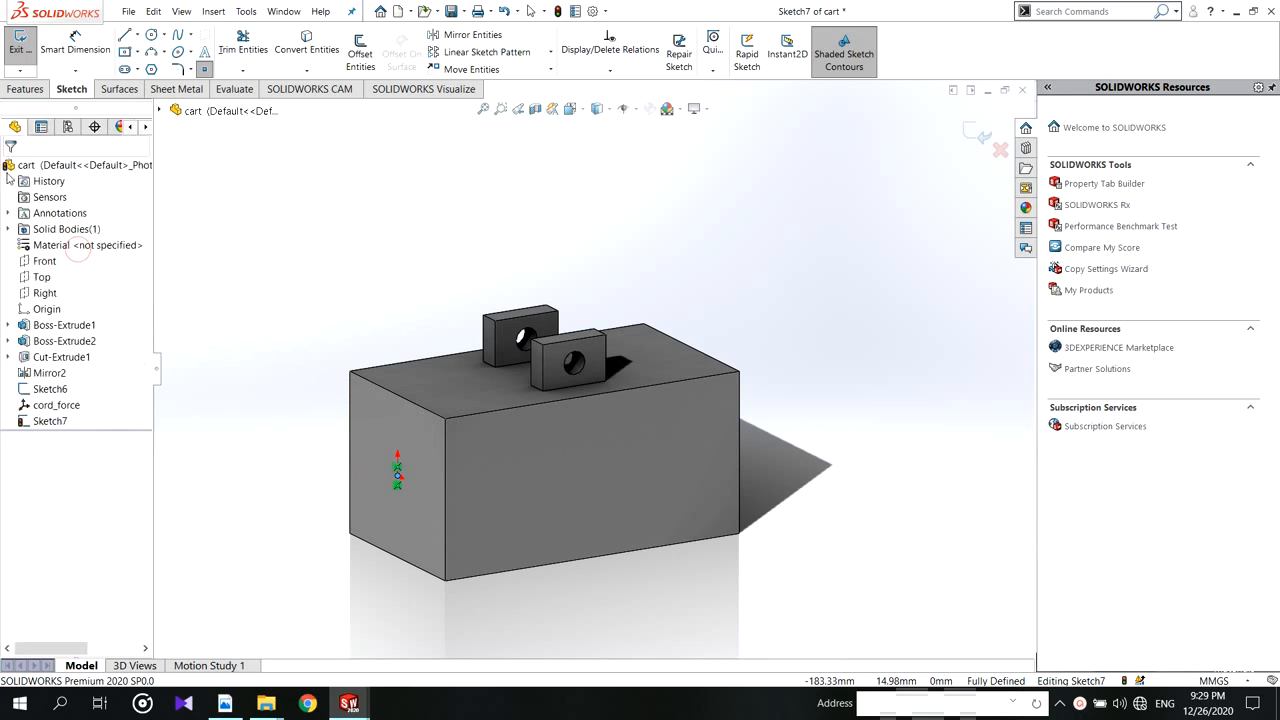
left_click(982, 132)
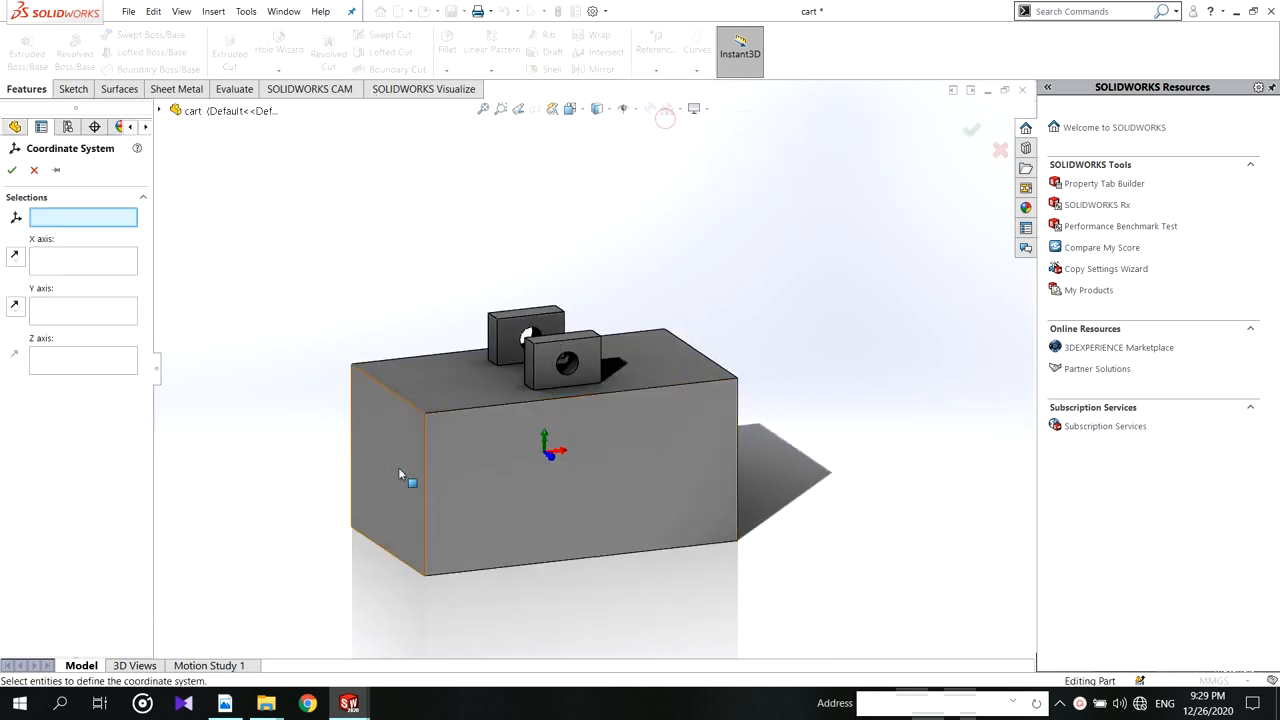
left_click(388, 462)
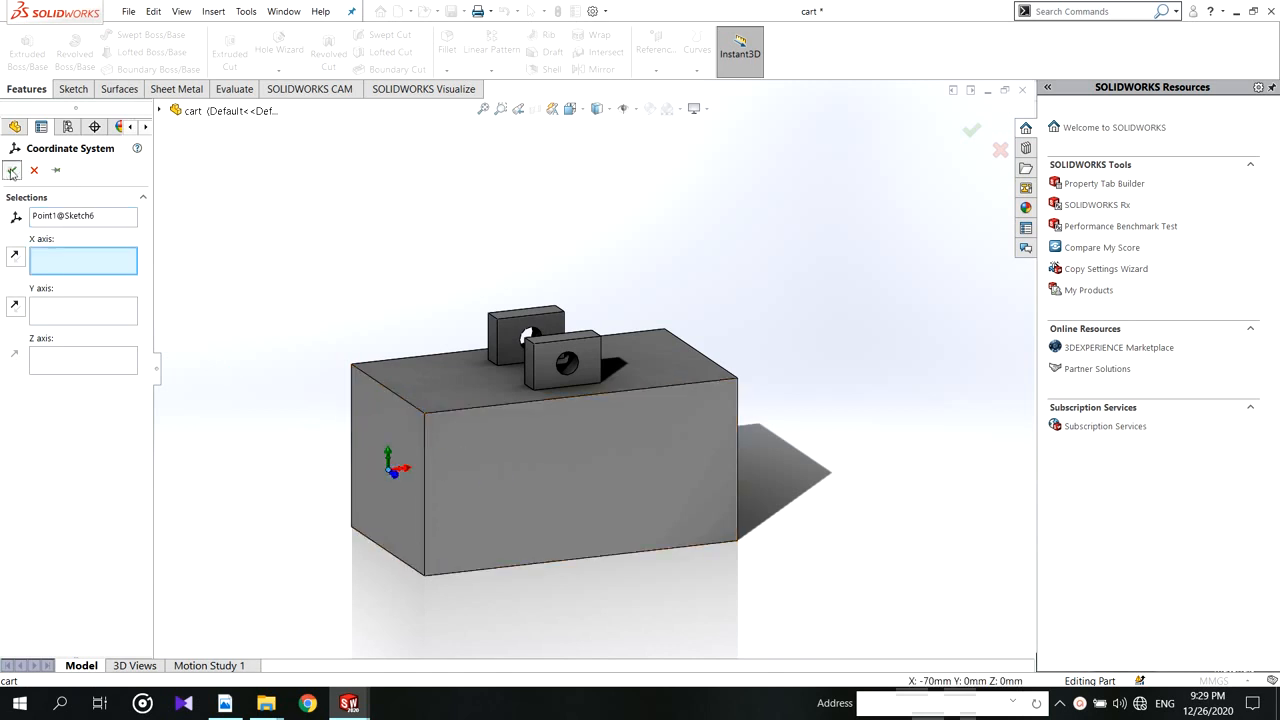
left_click(972, 130)
type("cord+")
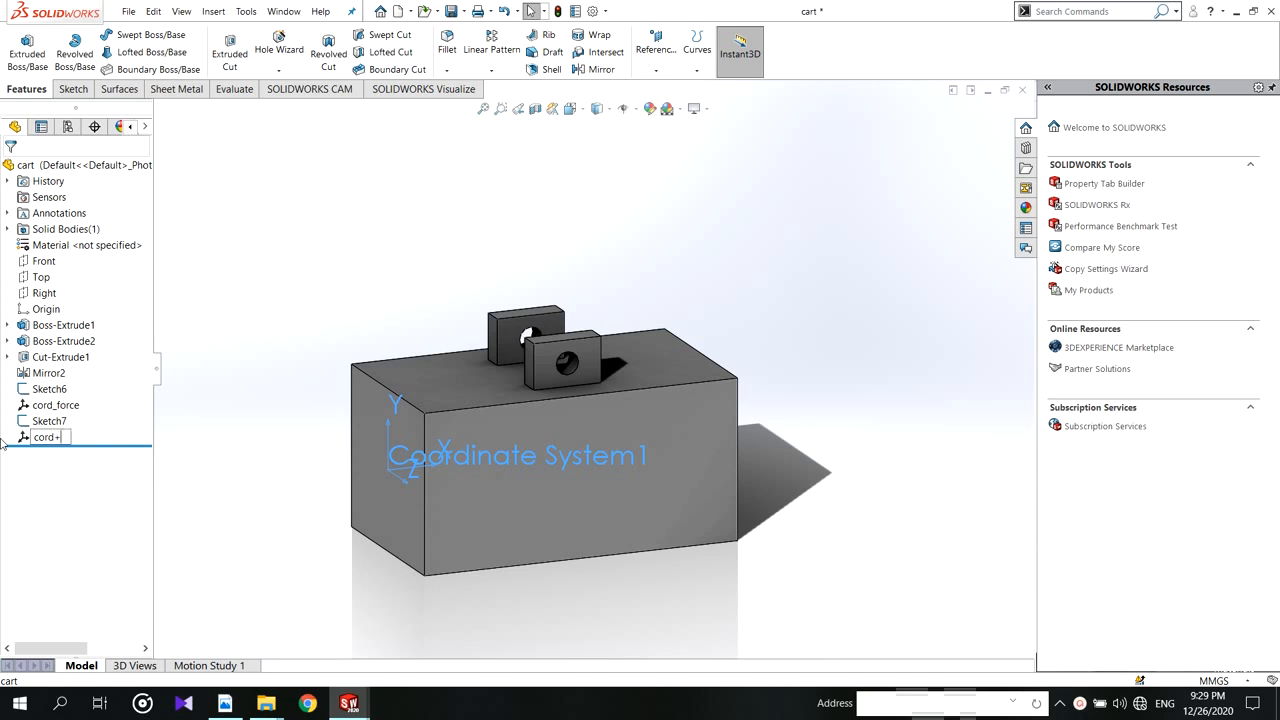
Rename Coordinate System1 in the feature tree to cord_cart
type("_force")
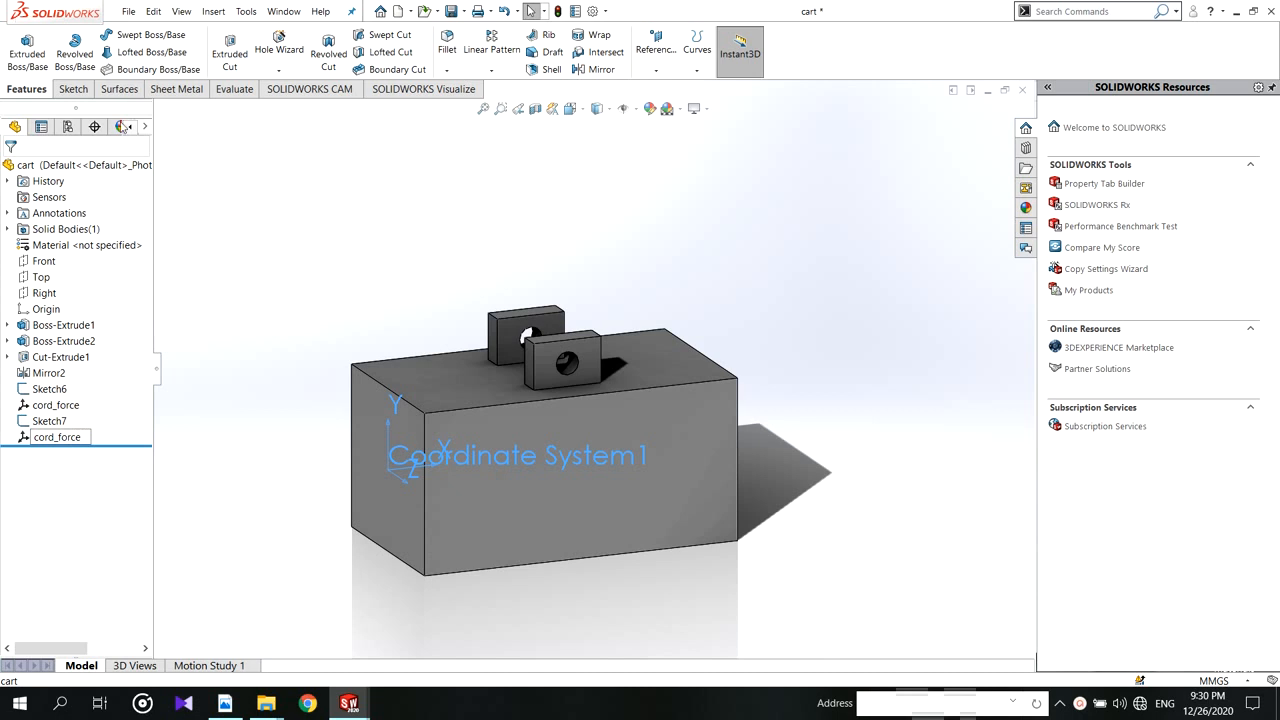
left_click(76, 436)
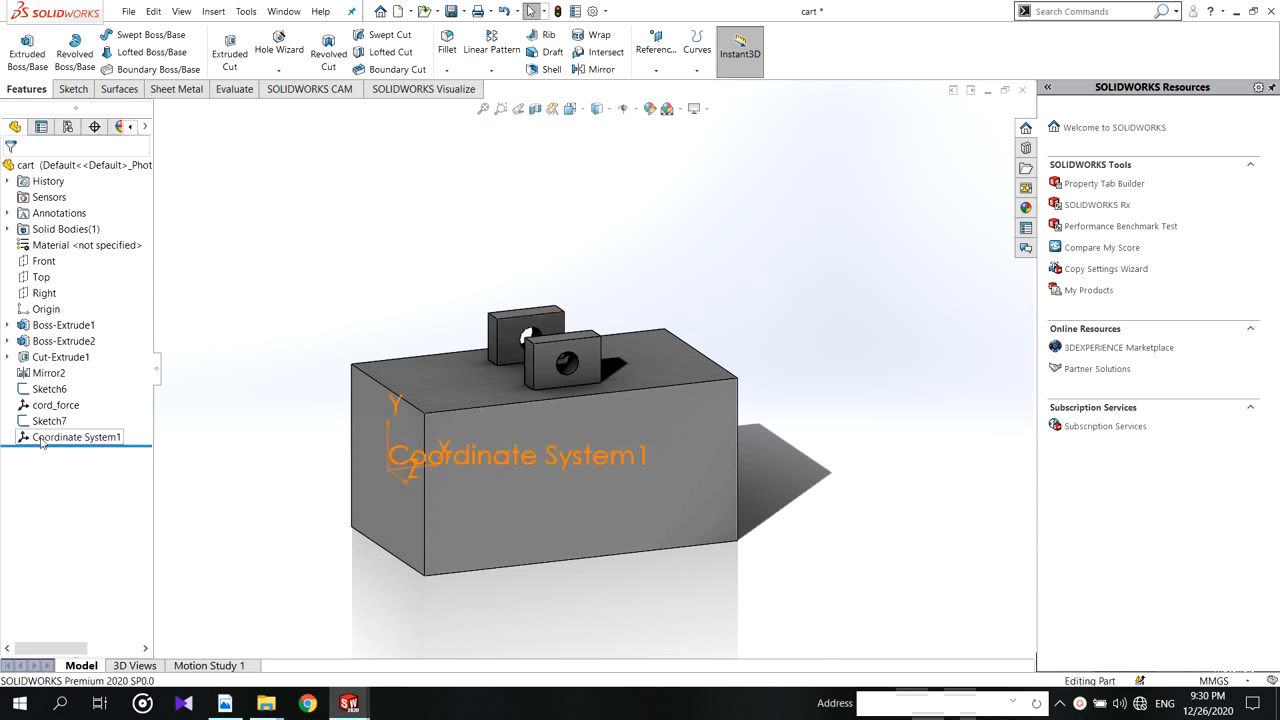
left_click(76, 436)
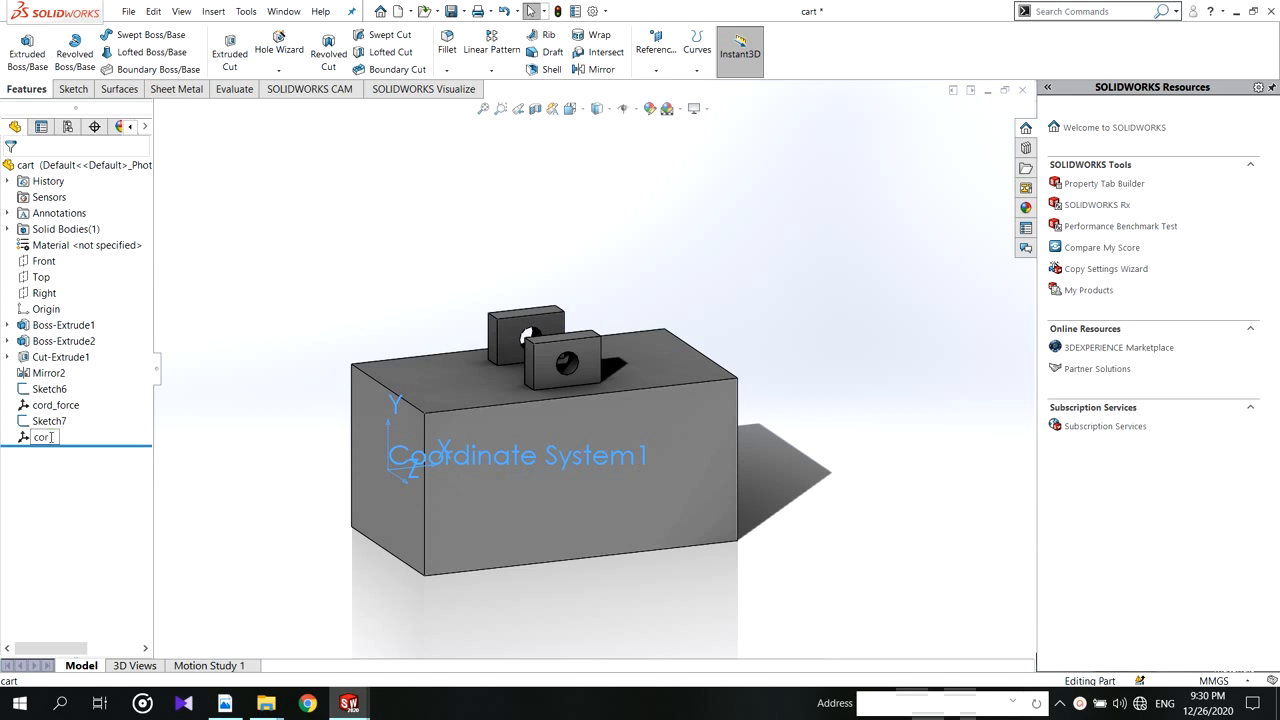
type("cord_cart")
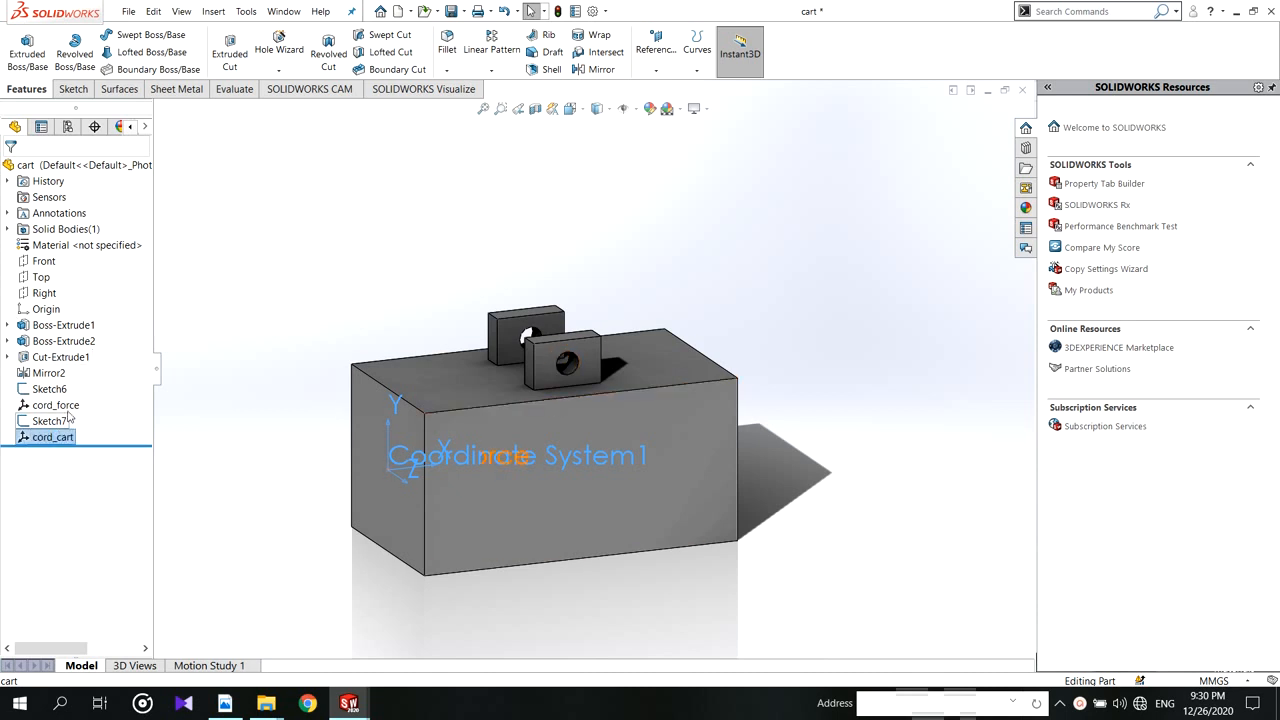
left_click(52, 436)
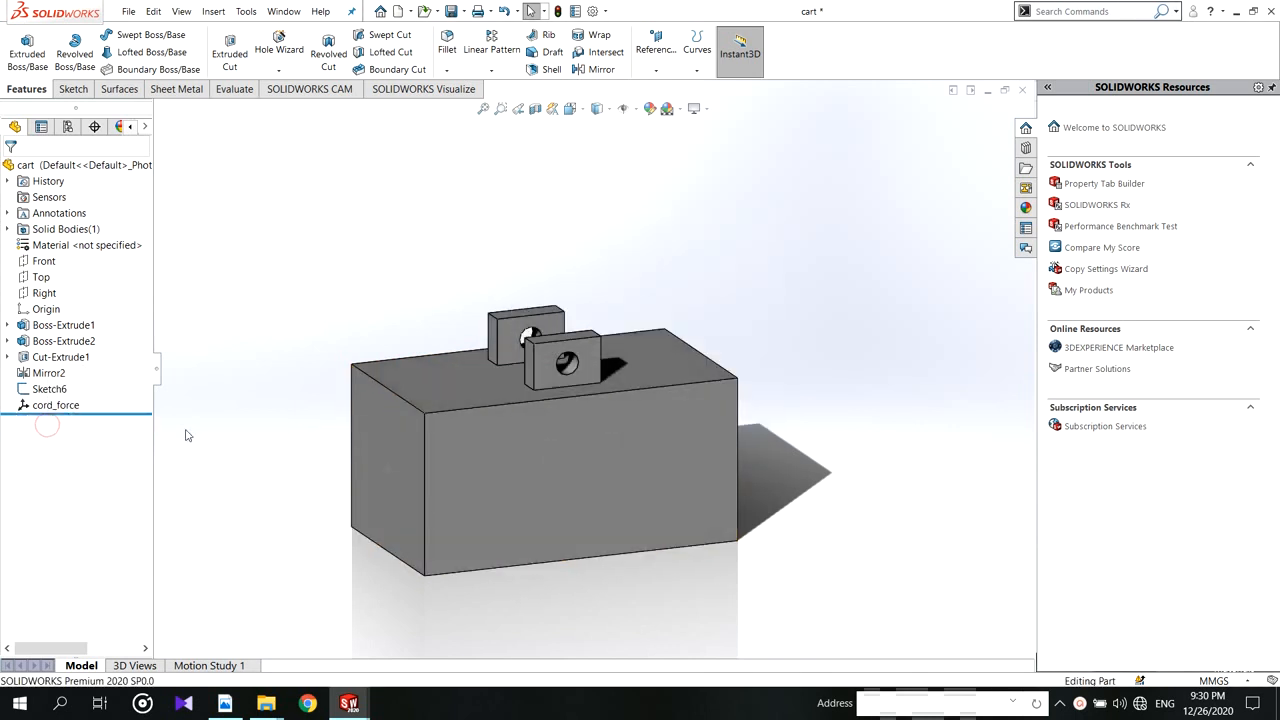
Close the cart part, saving its changes
left_click(1020, 88)
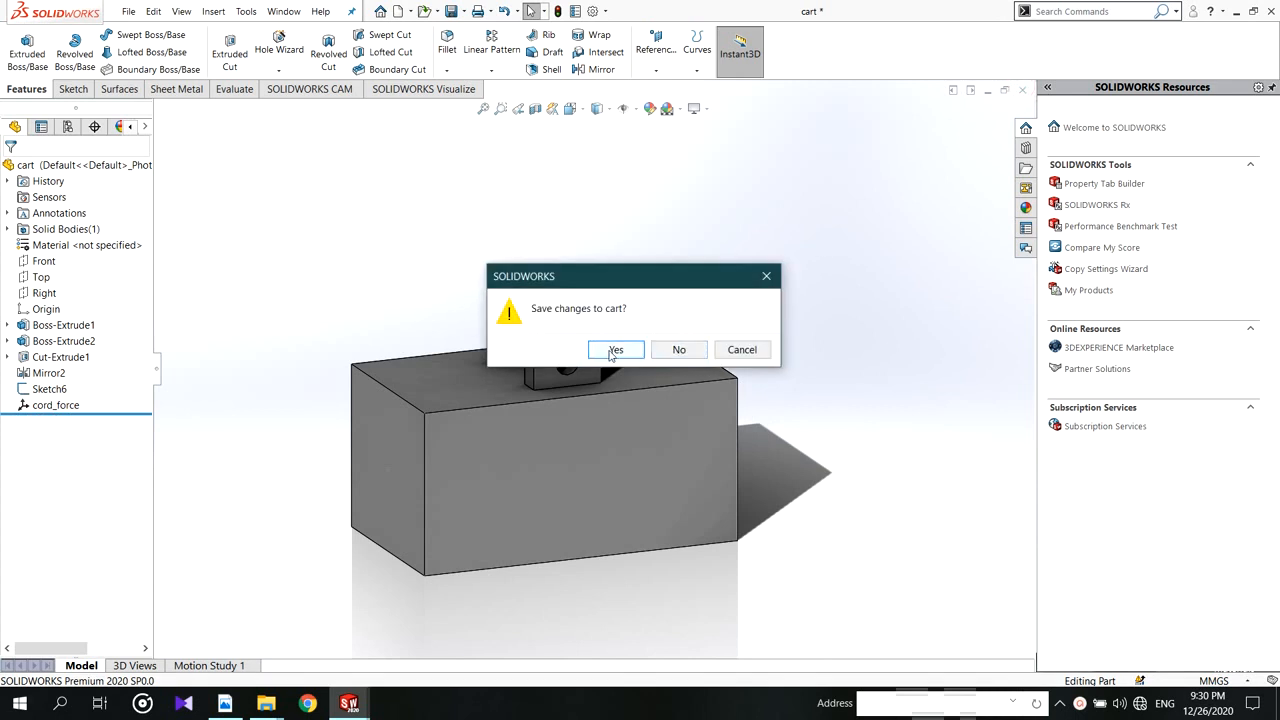
left_click(678, 348)
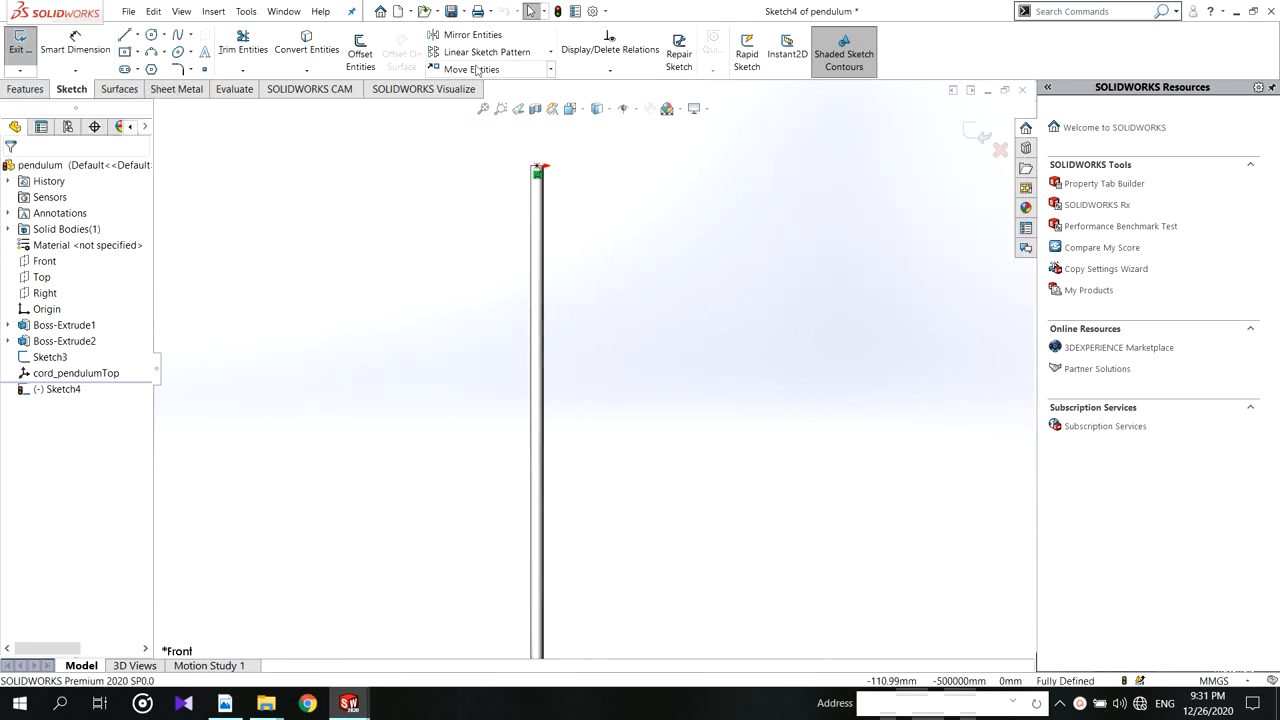
Place a point at the pendulum rod's top and anchor the cord_pen coordinate system on it
left_click(26, 88)
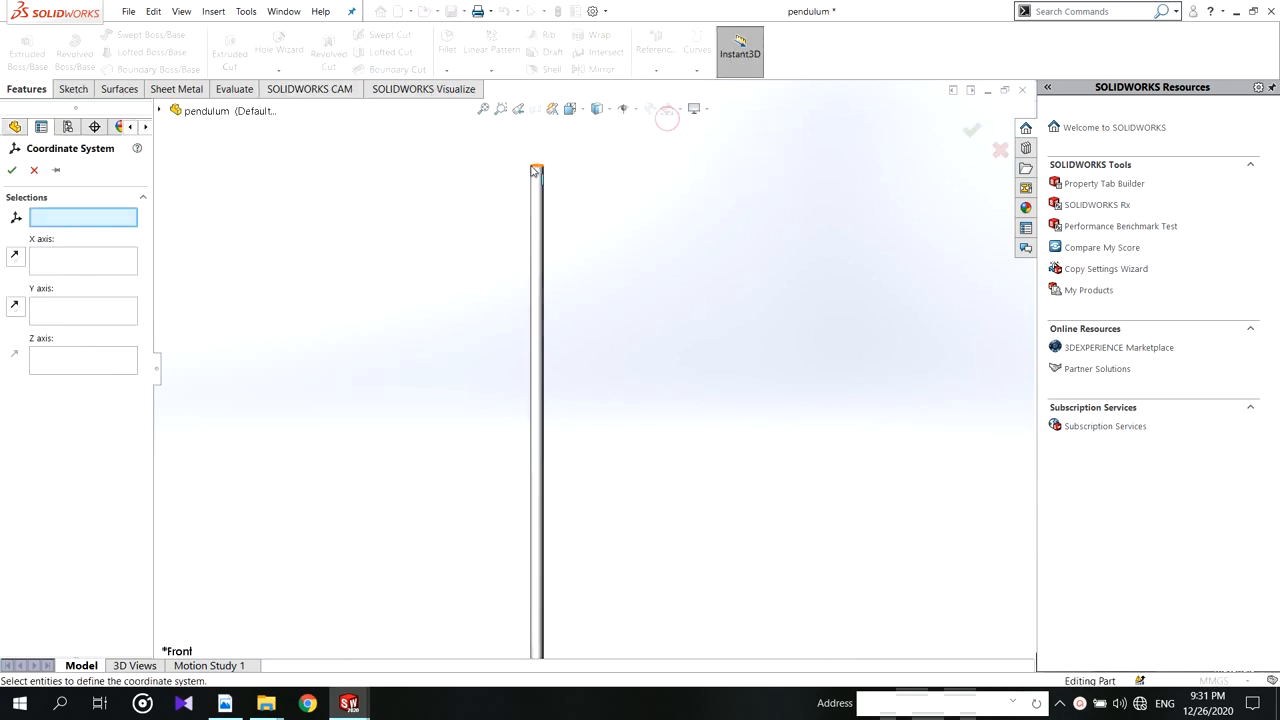
left_click(536, 166)
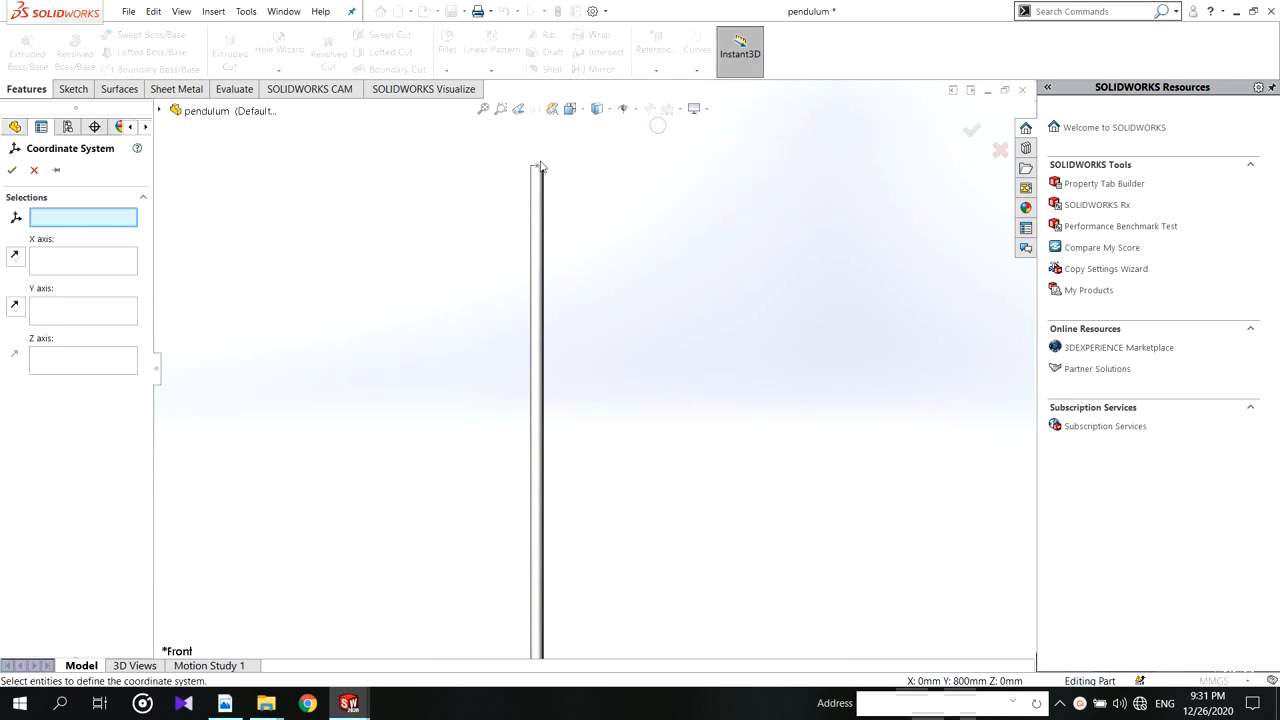
left_click(536, 158)
type("cord_pen")
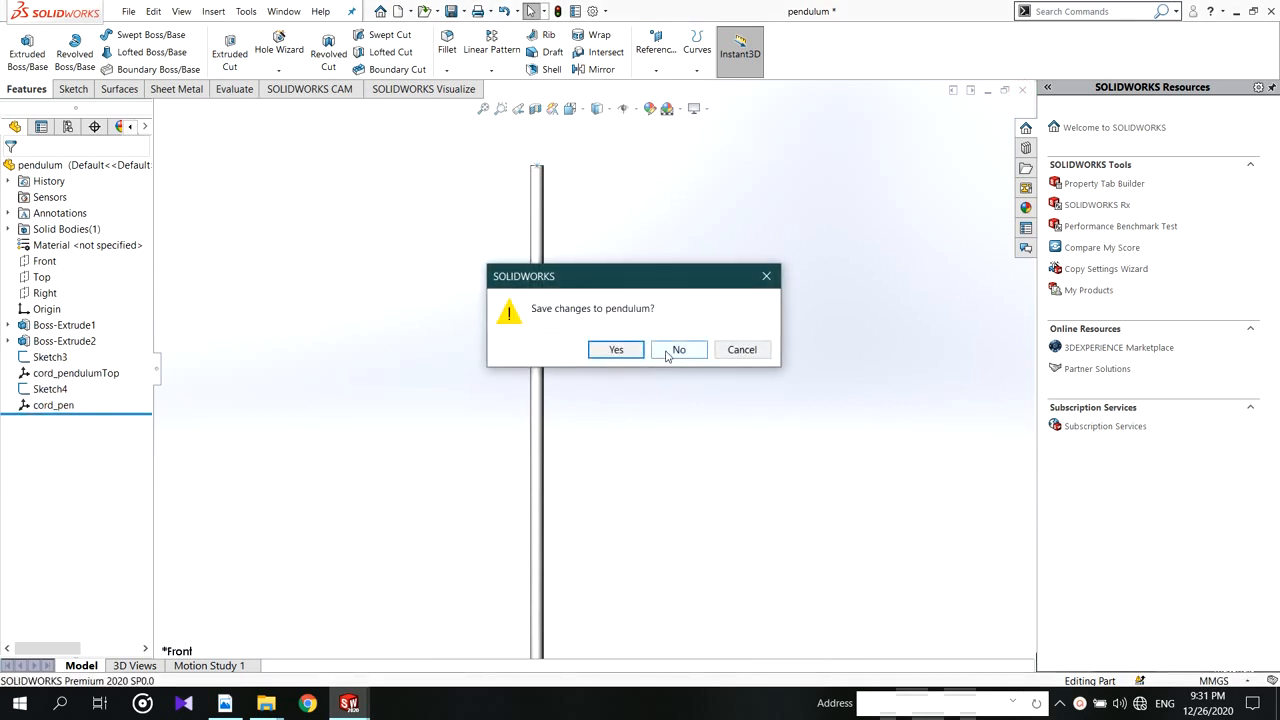
left_click(680, 348)
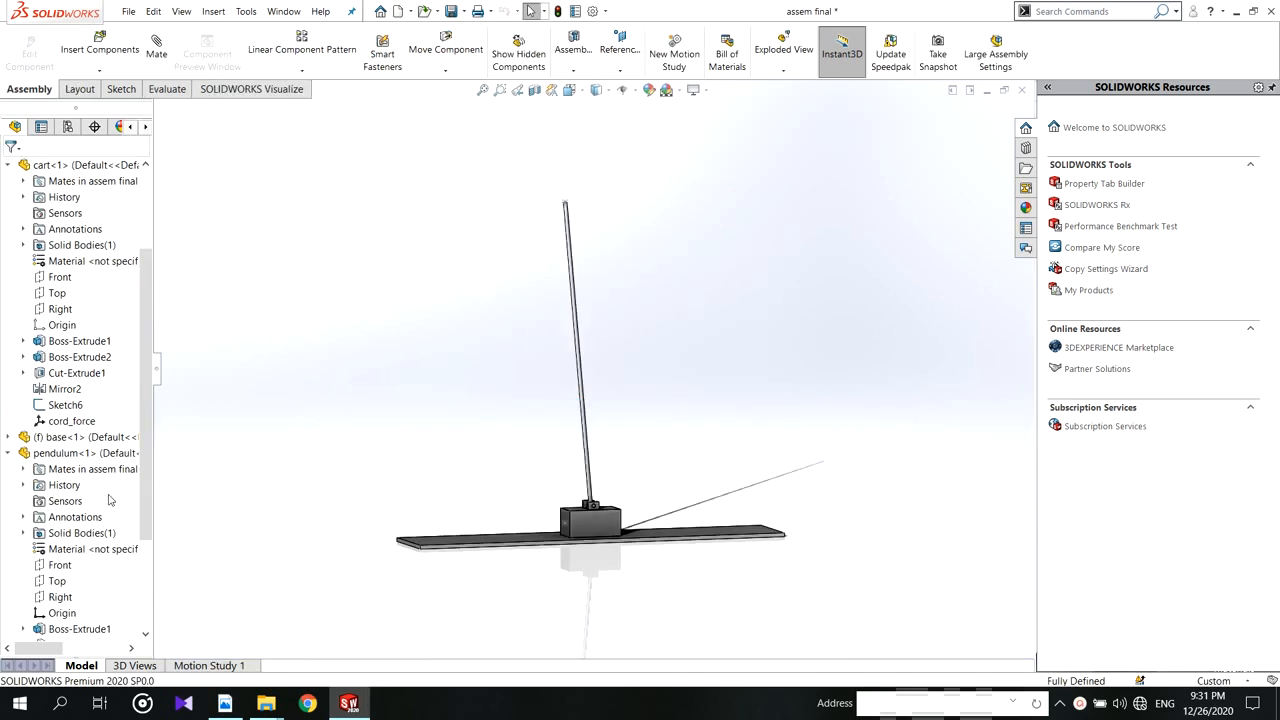
left_click(72, 420)
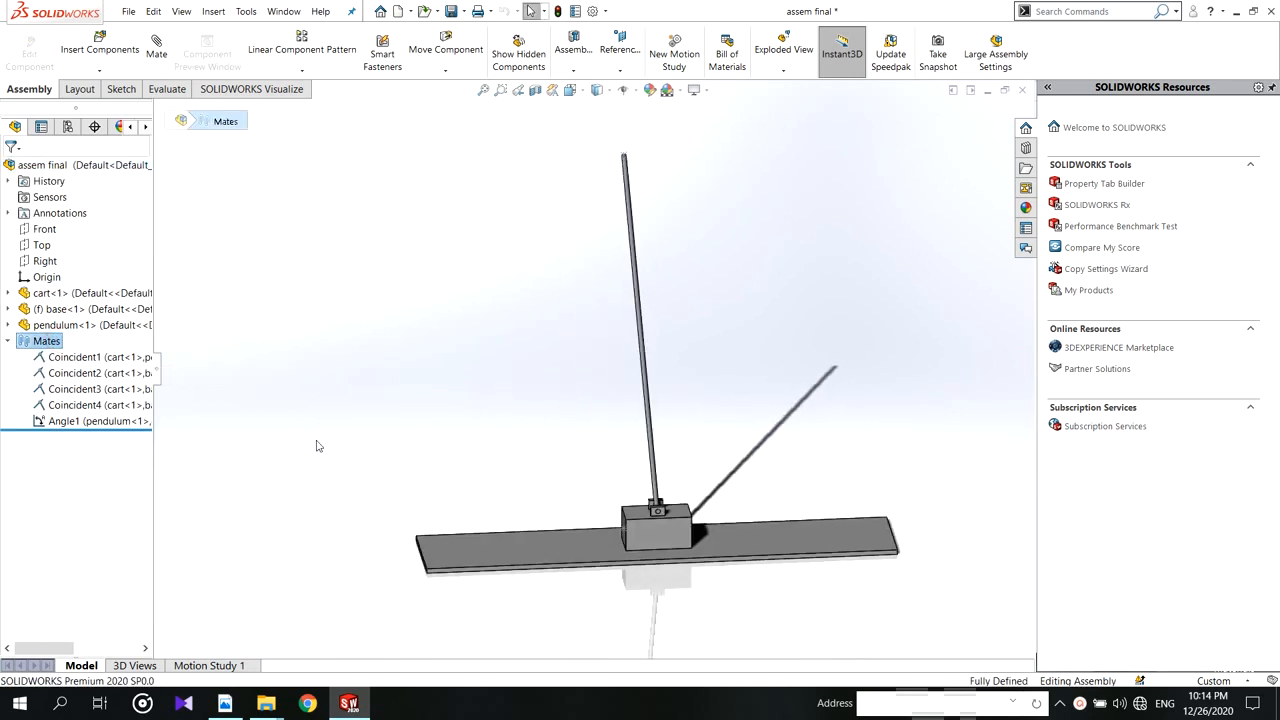
key("Delete")
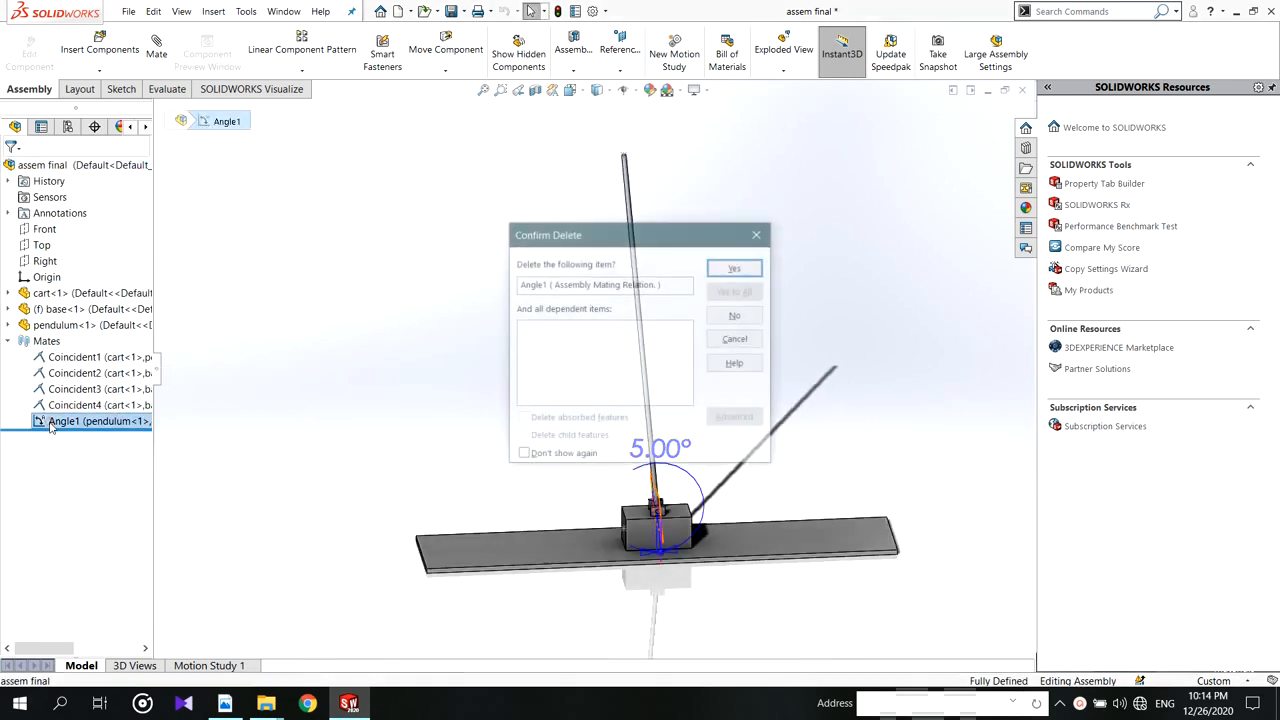
left_click(732, 268)
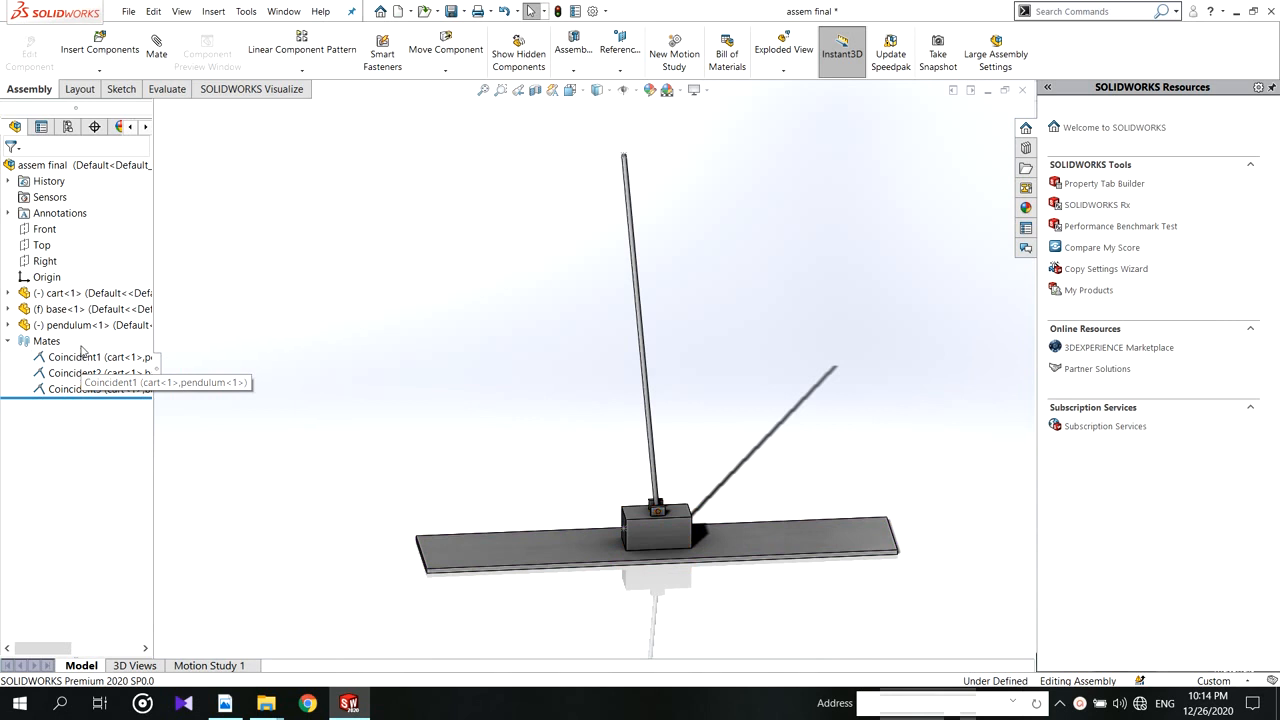
mouse_move(124, 342)
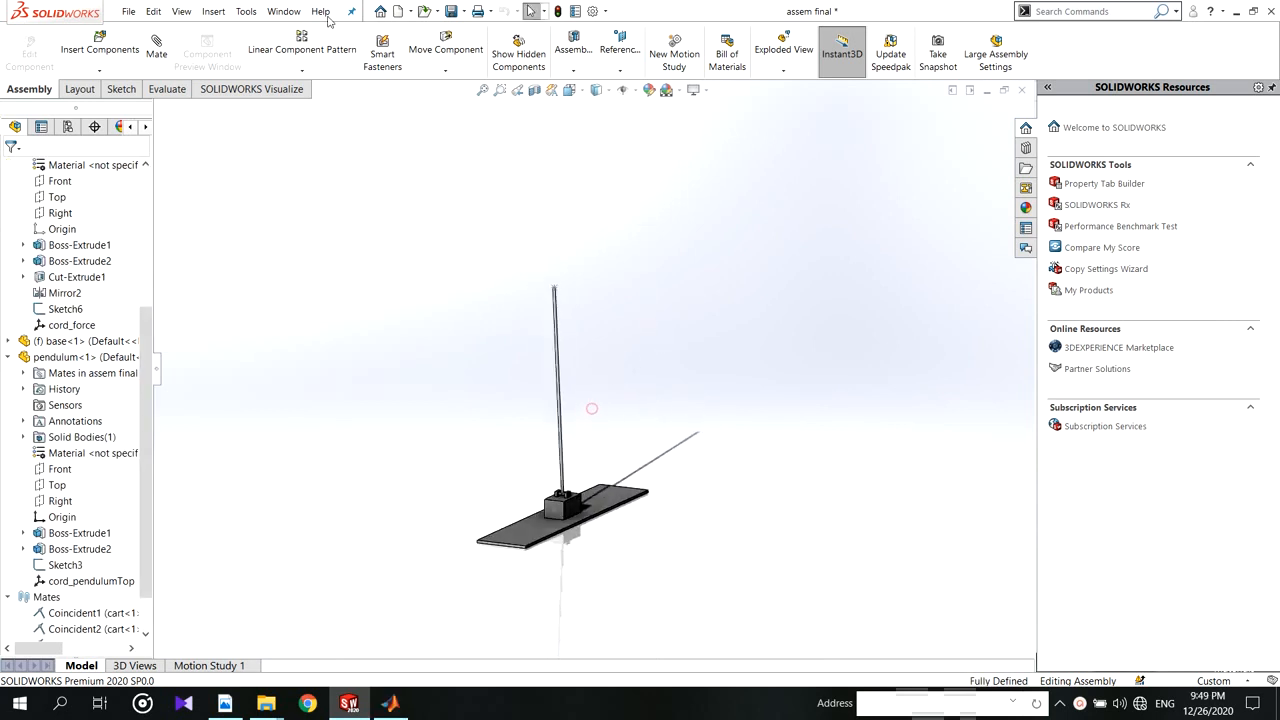
Enable the Simscape Multibody Link add-in in the Tools add-ins list and confirm
left_click(284, 12)
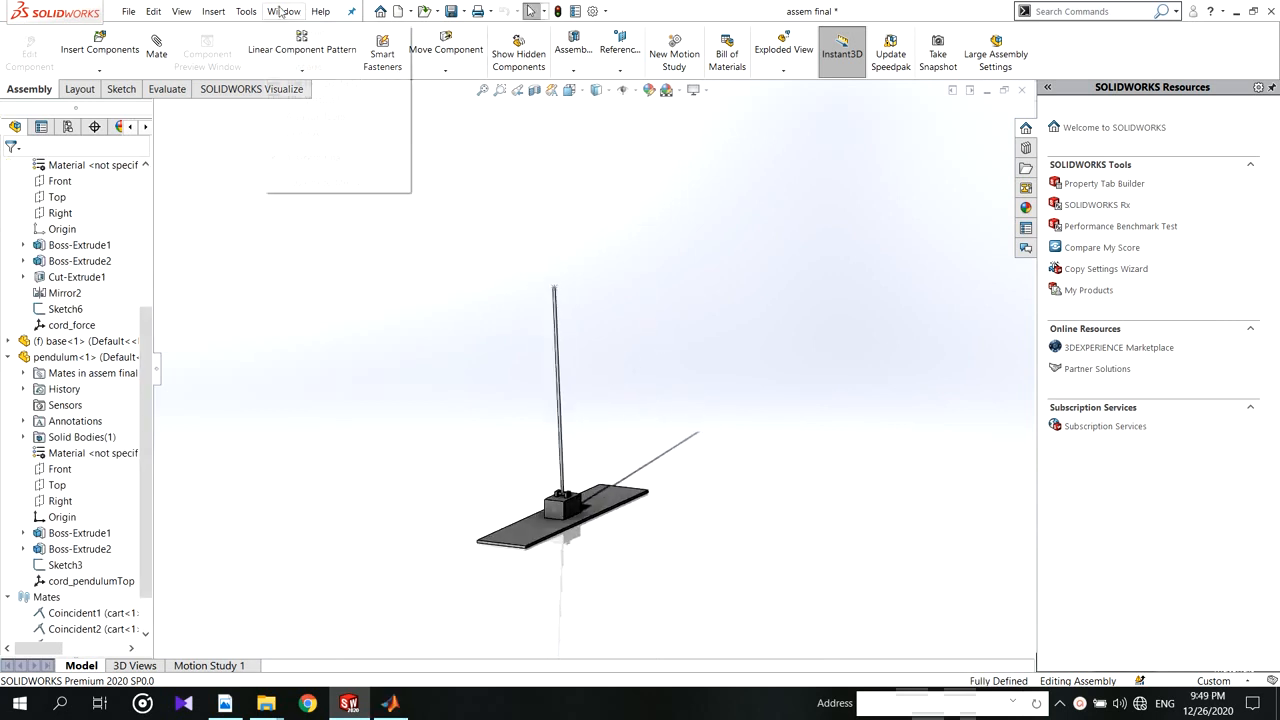
left_click(244, 12)
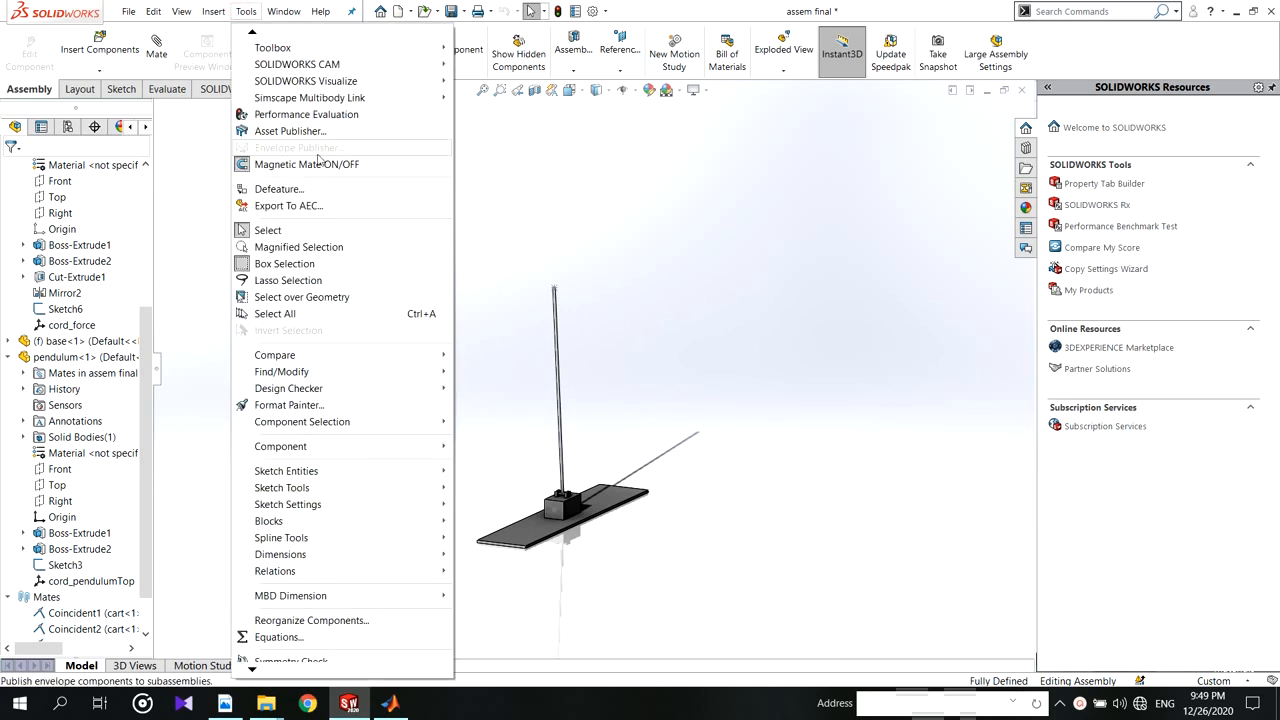
mouse_move(310, 96)
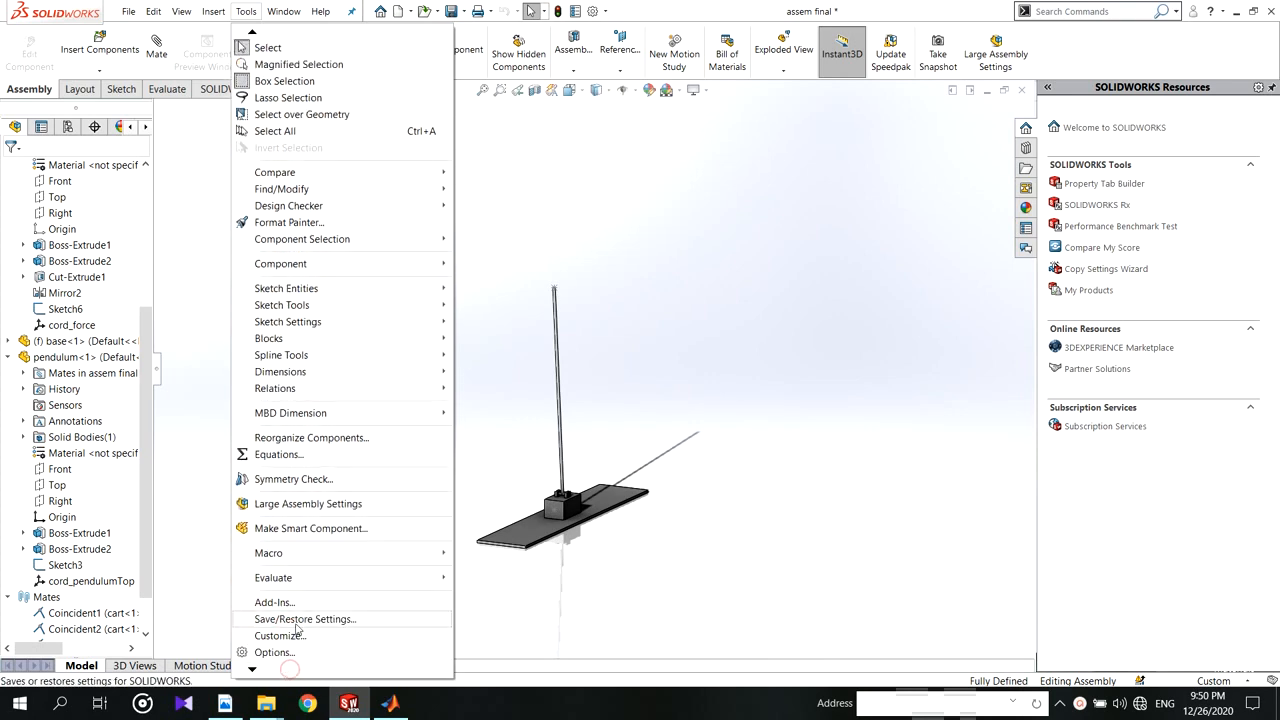
left_click(276, 602)
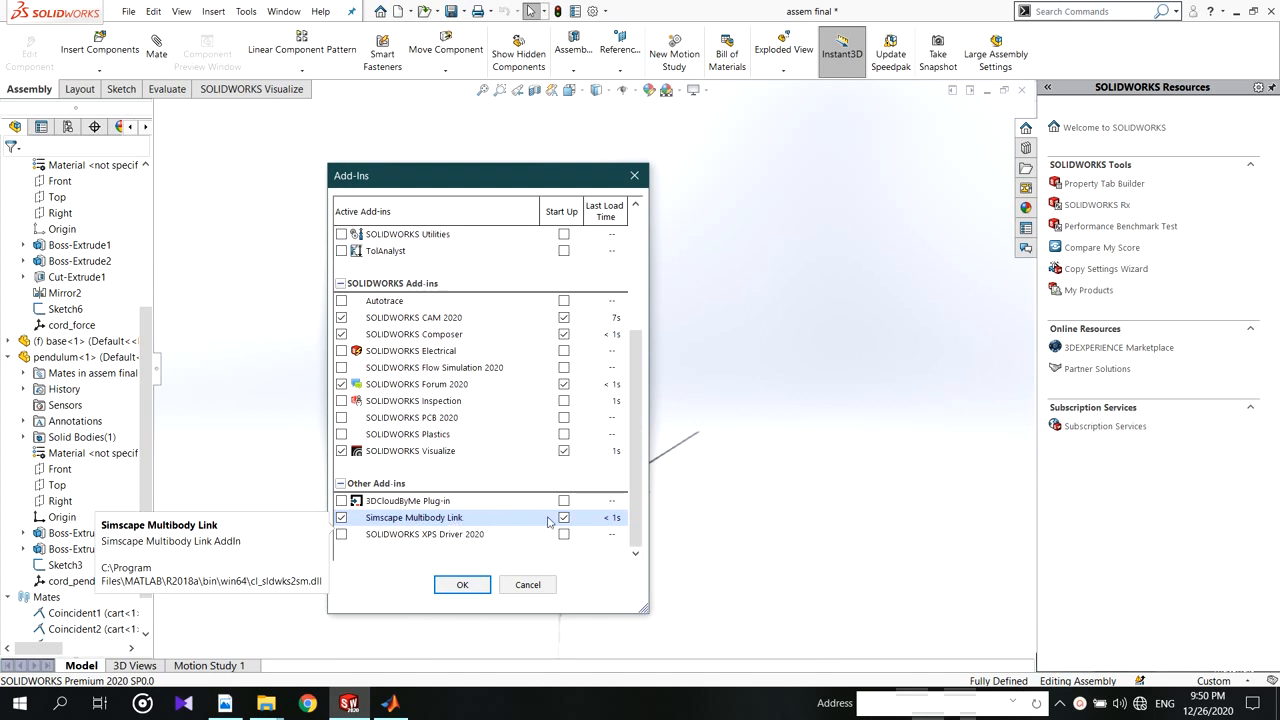
left_click(424, 534)
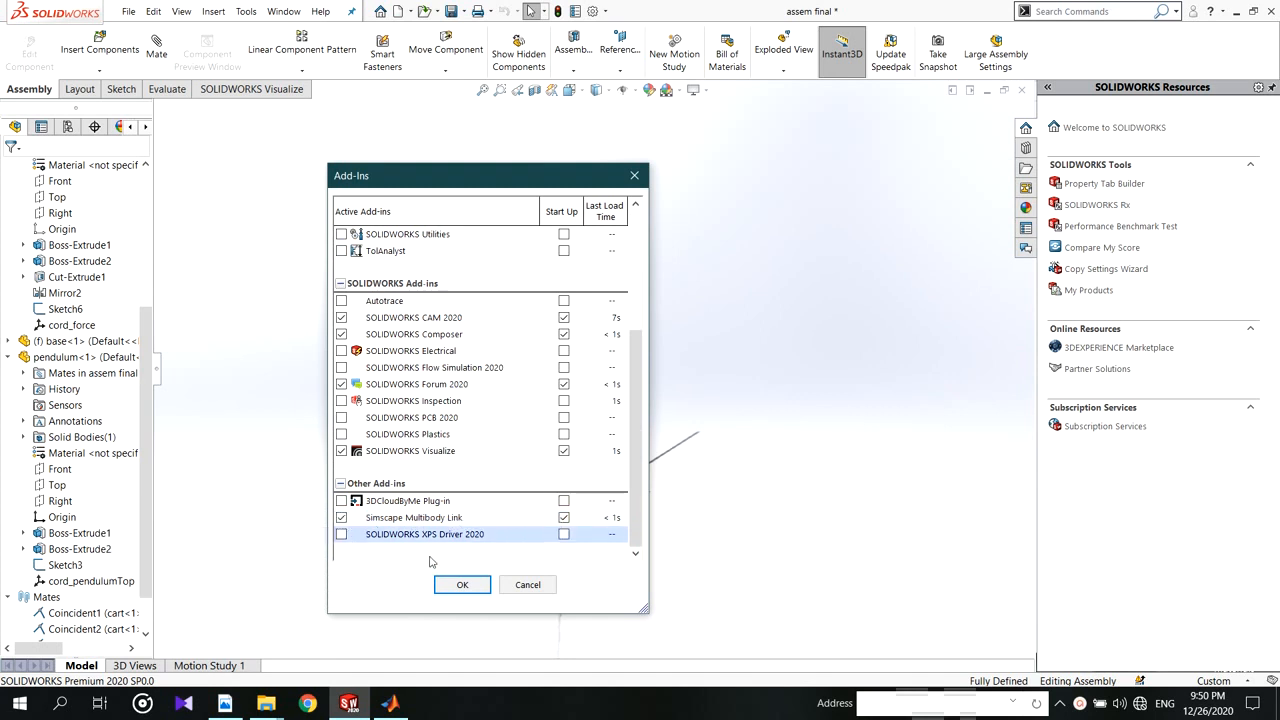
left_click(244, 12)
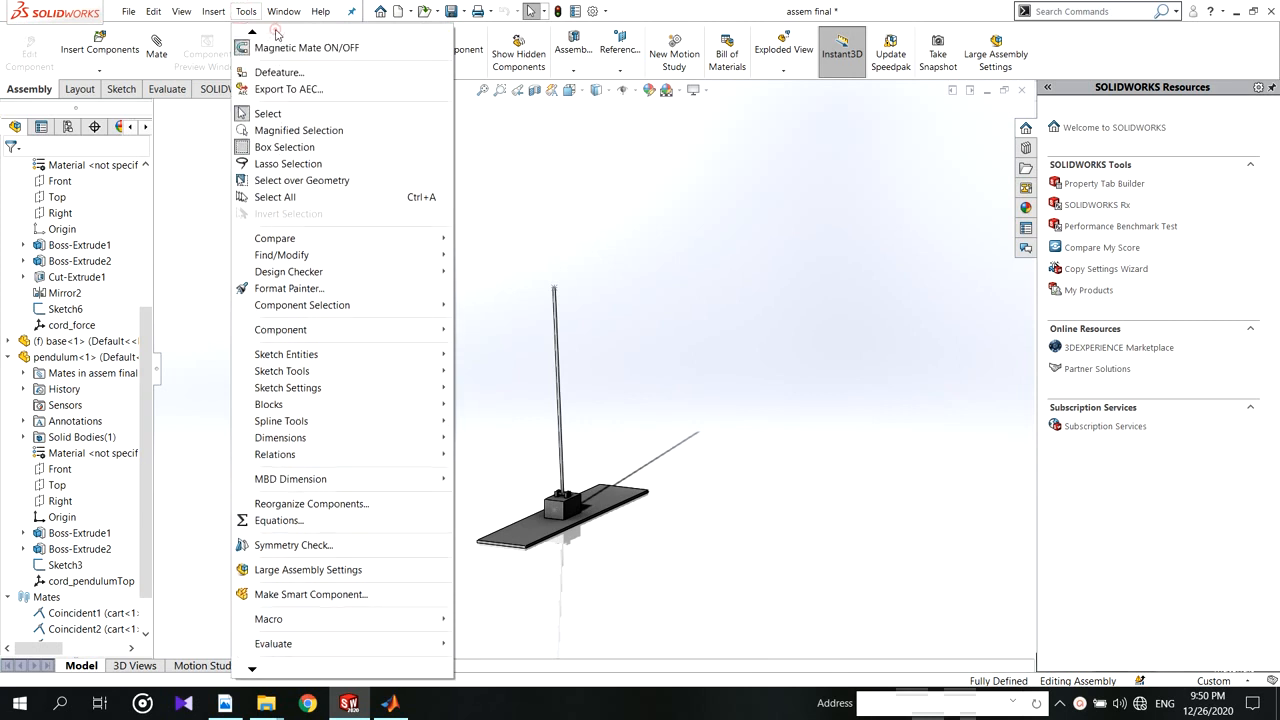
mouse_move(310, 80)
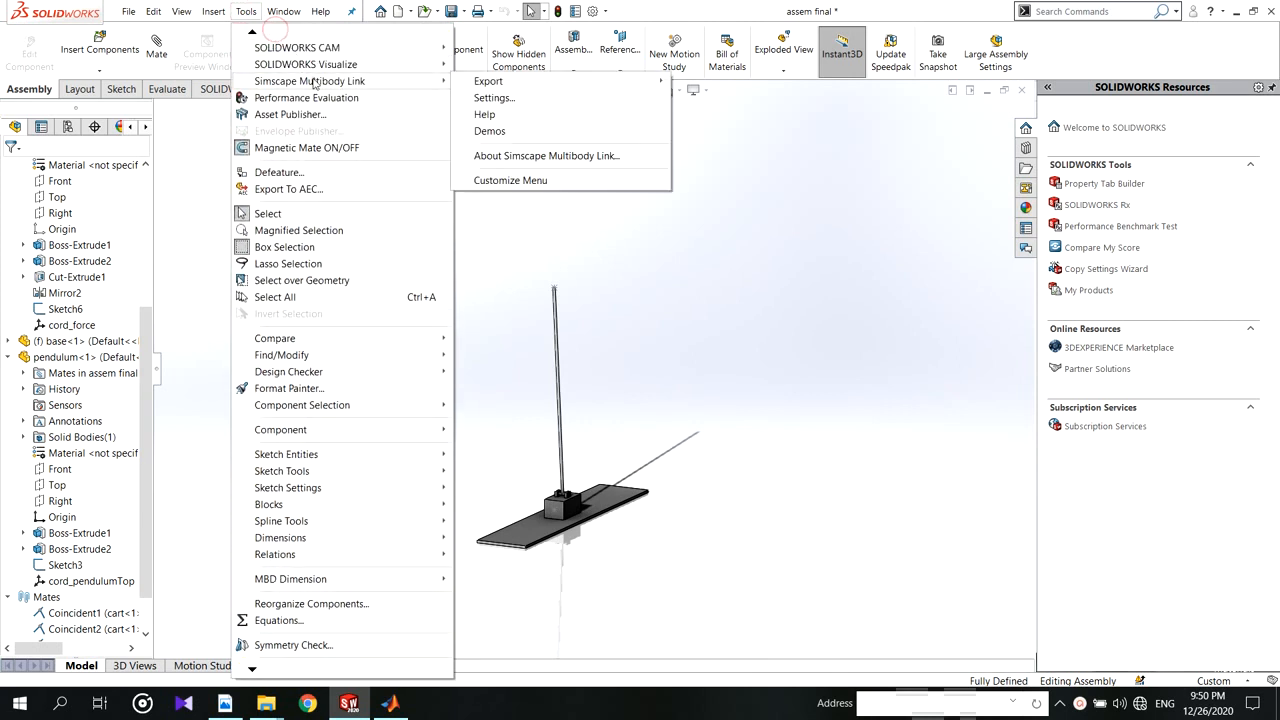
Configure the Simscape Multibody export for STEP geometry with coordinate-system prefix cord_
left_click(494, 98)
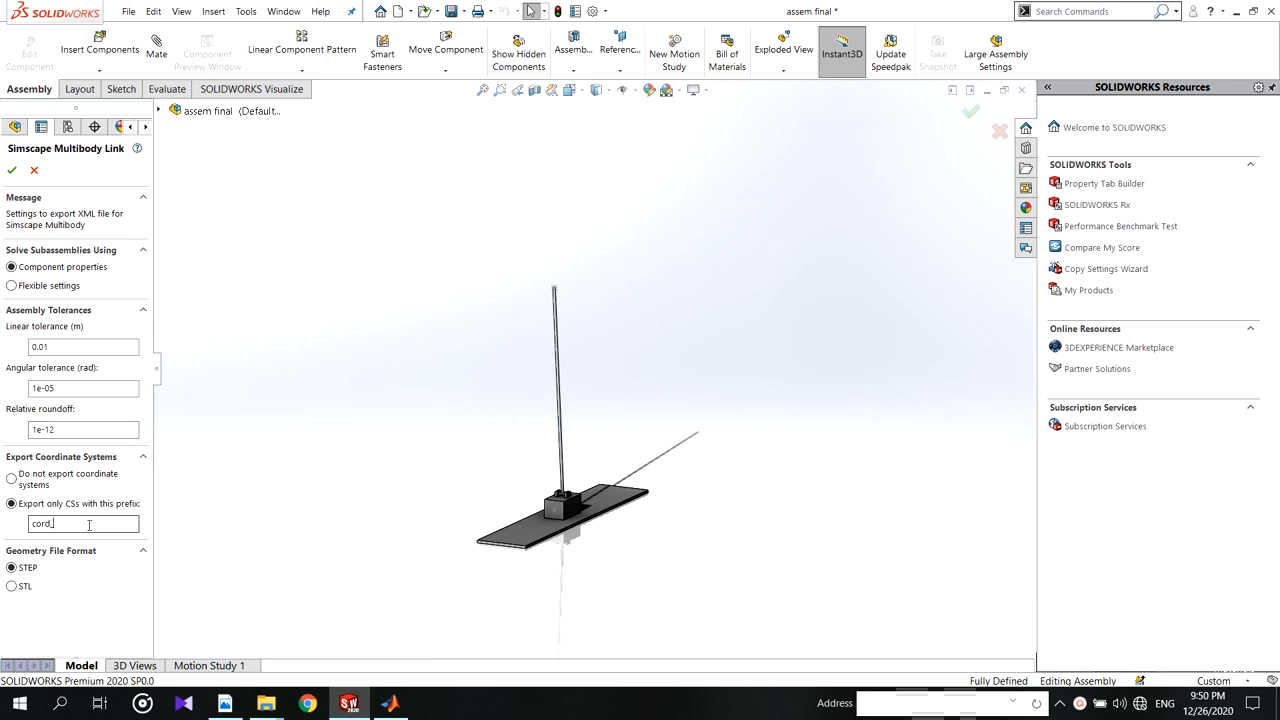
mouse_move(44, 490)
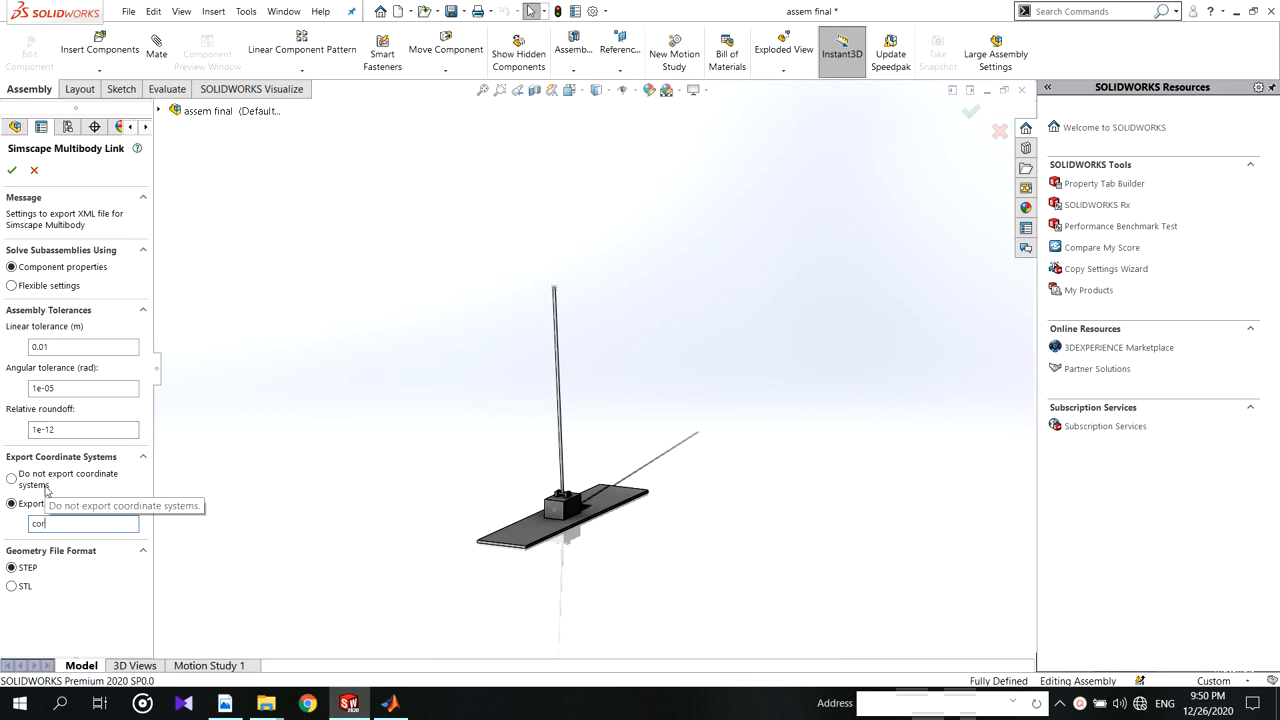
type("d")
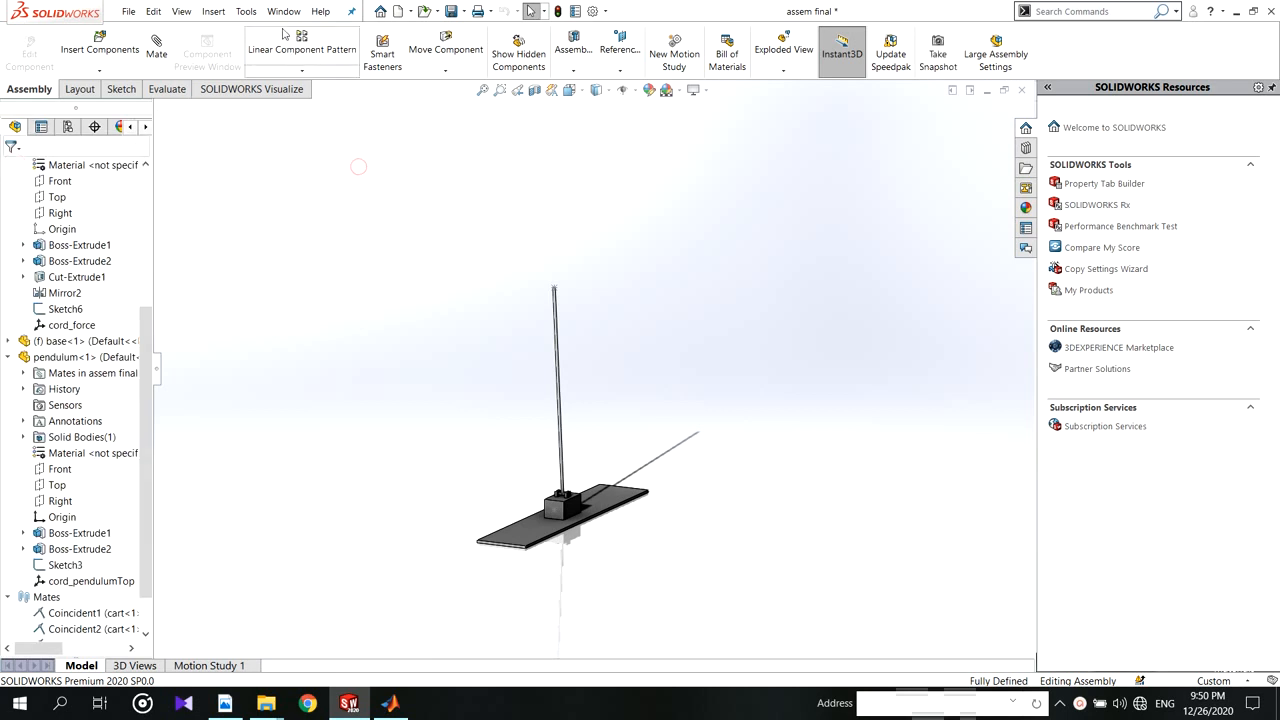
Proceed to saving and create a new folder named aw on drive D
left_click(244, 12)
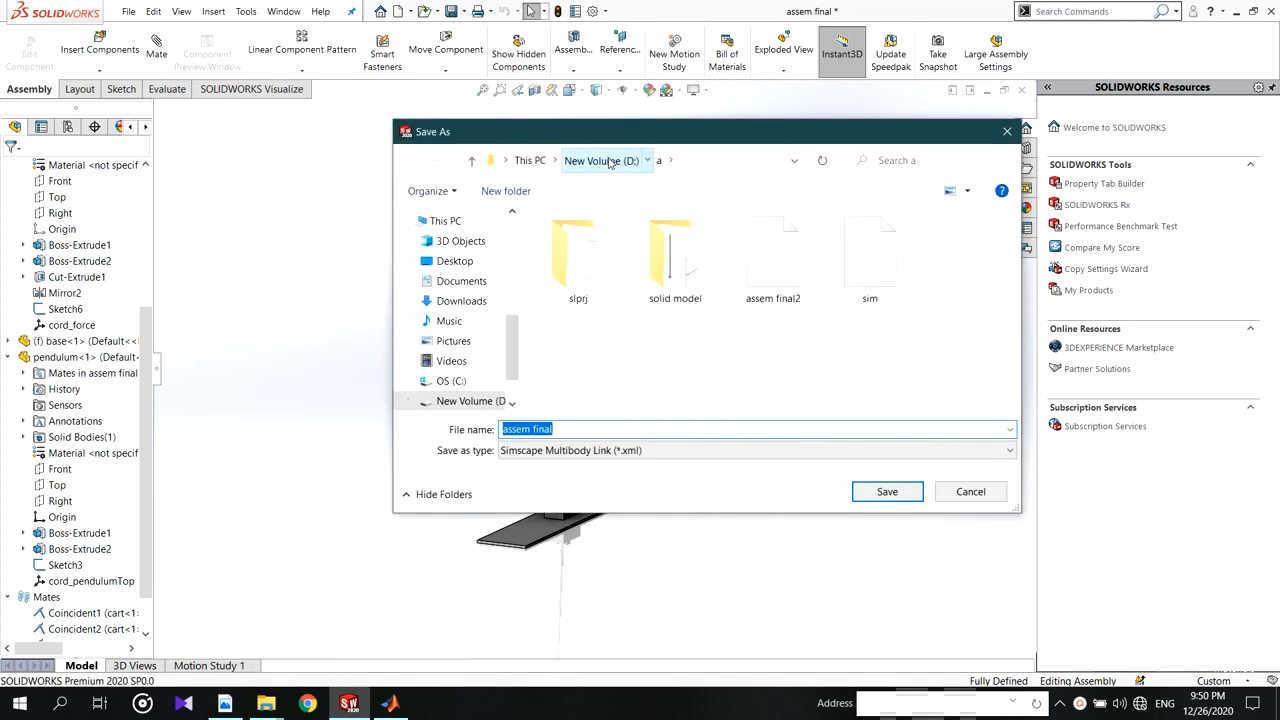
left_click(504, 192)
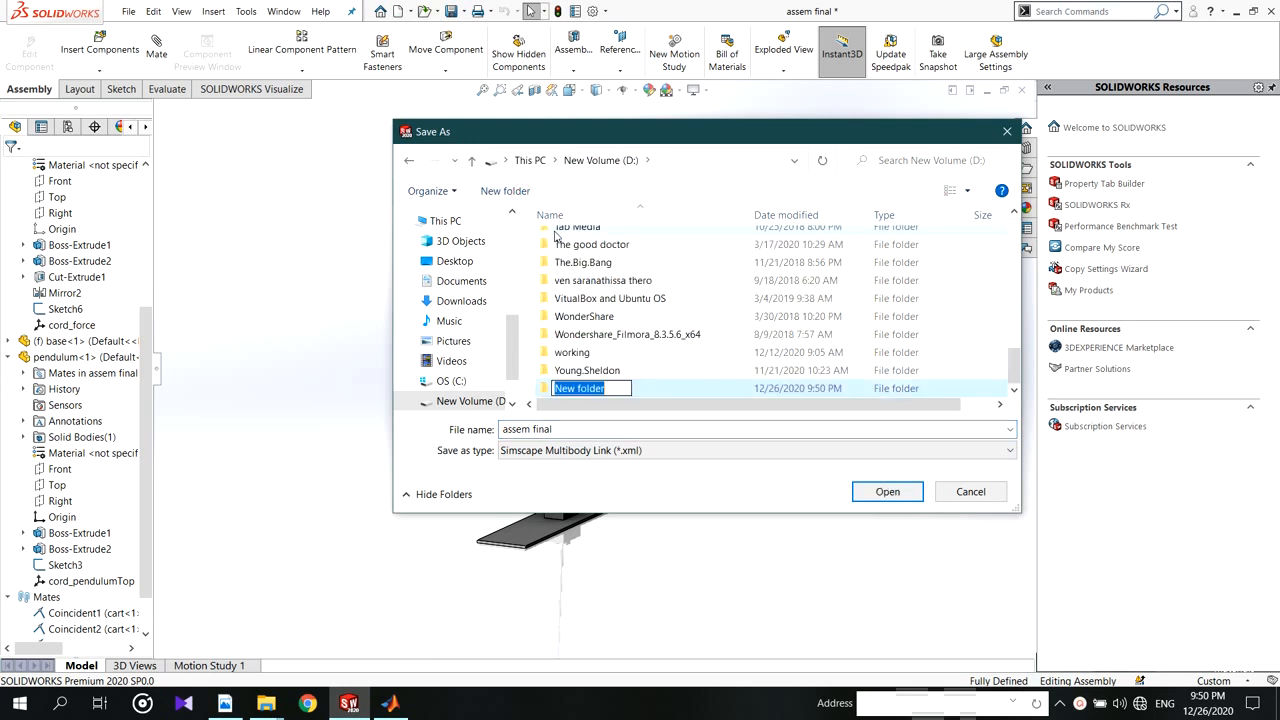
type("aw")
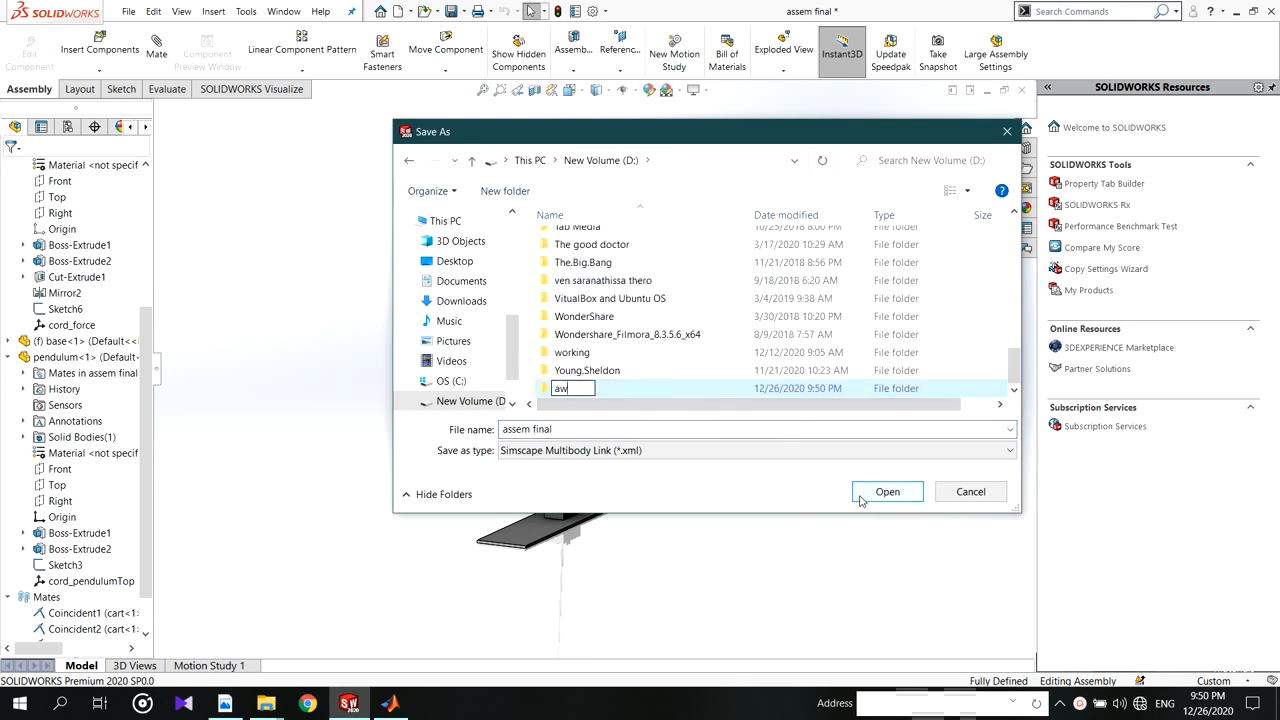
left_click(886, 492)
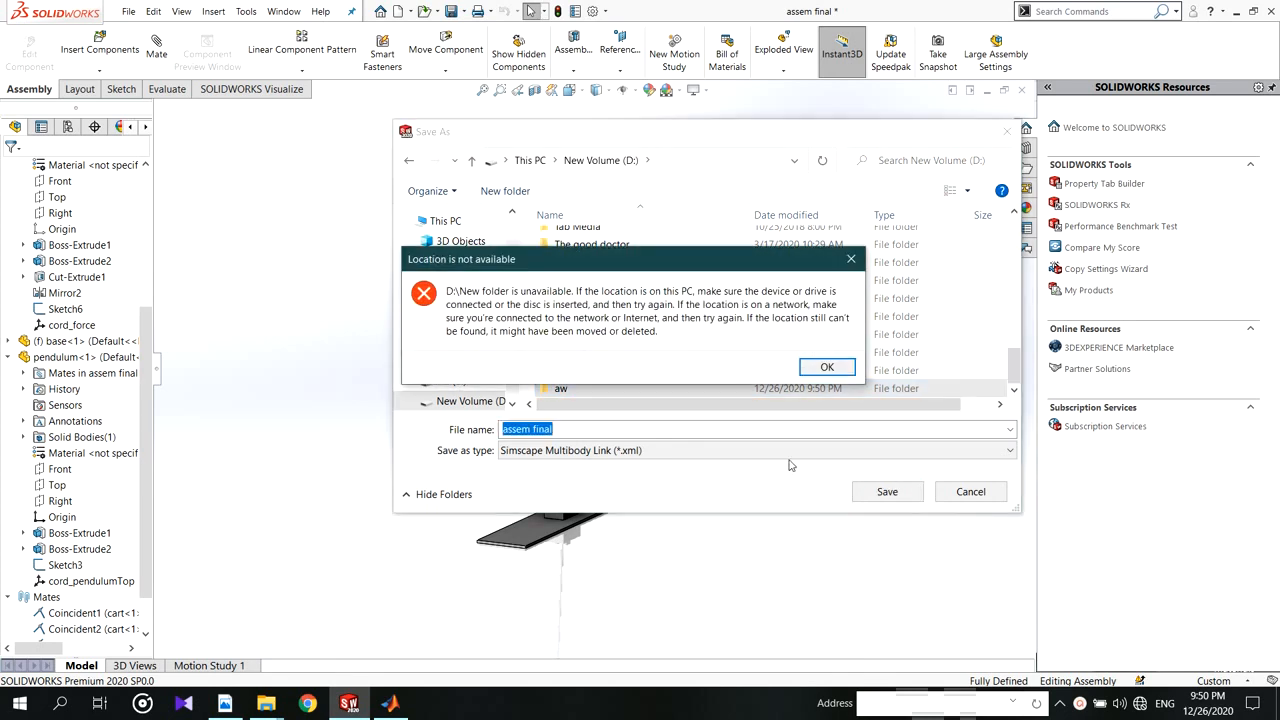
left_click(828, 368)
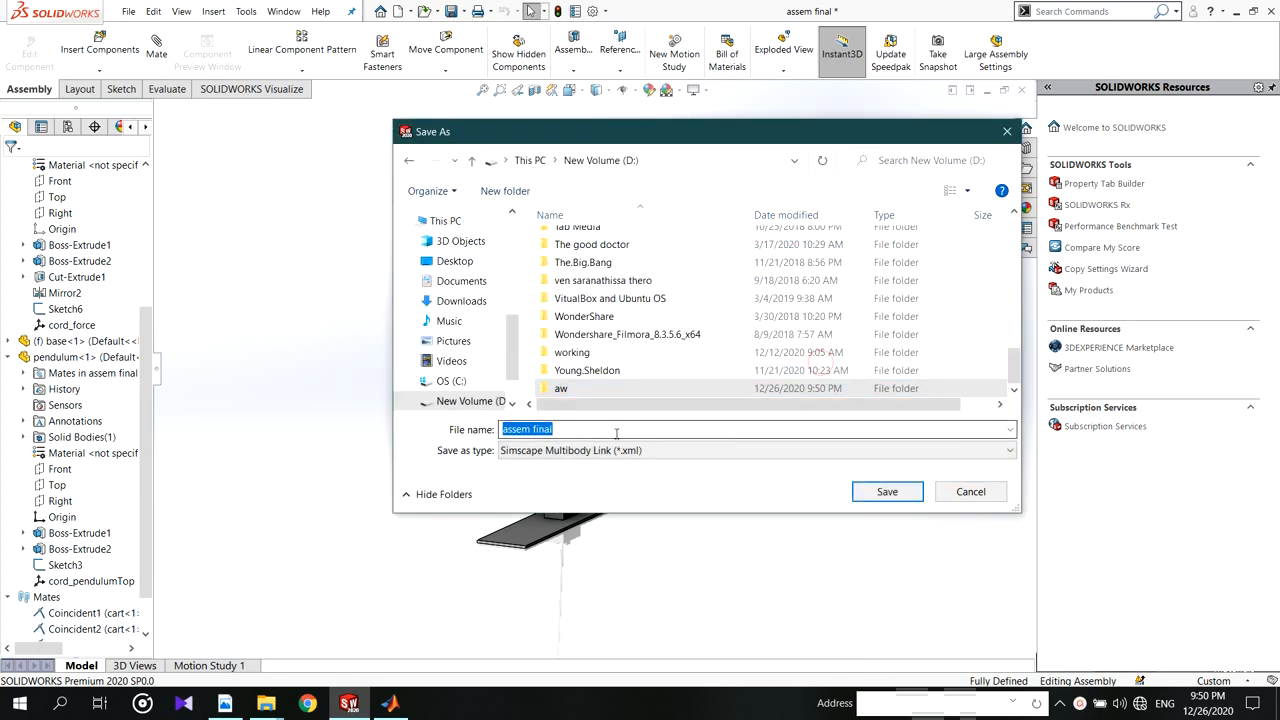
Save the exported XML inside the aw folder under the file name assem 1
scroll("up", 3)
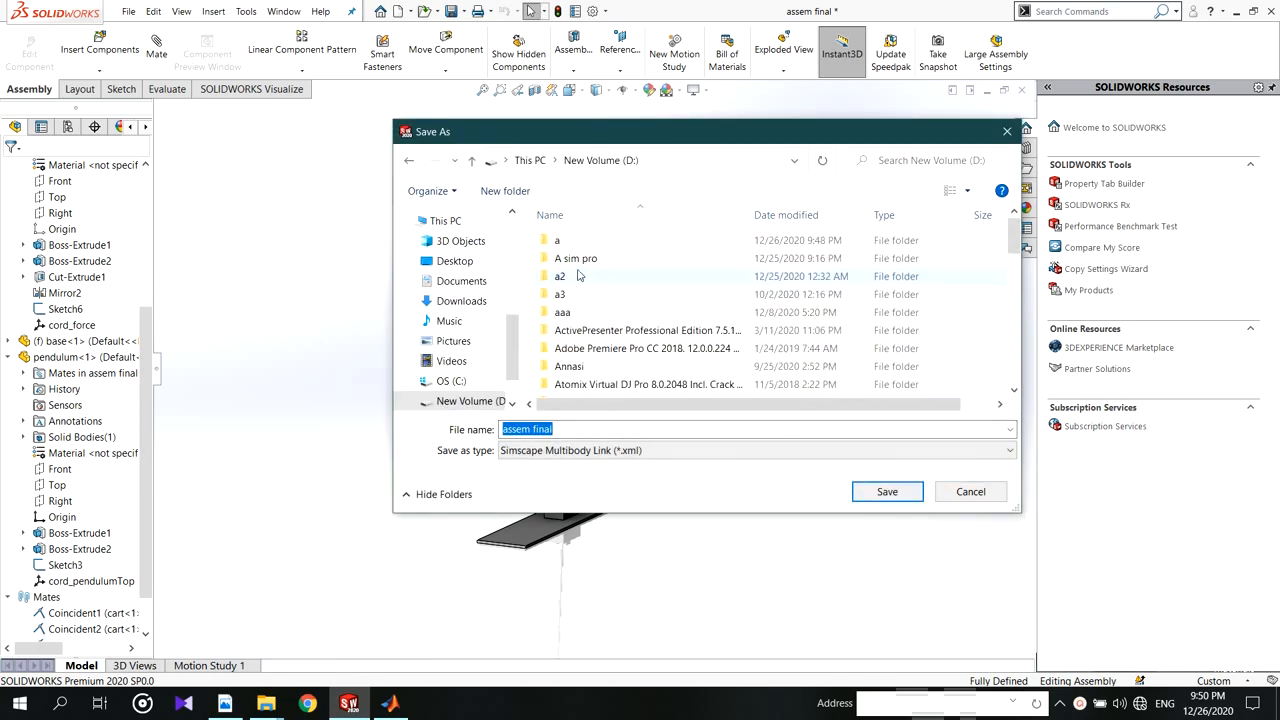
left_click(556, 240)
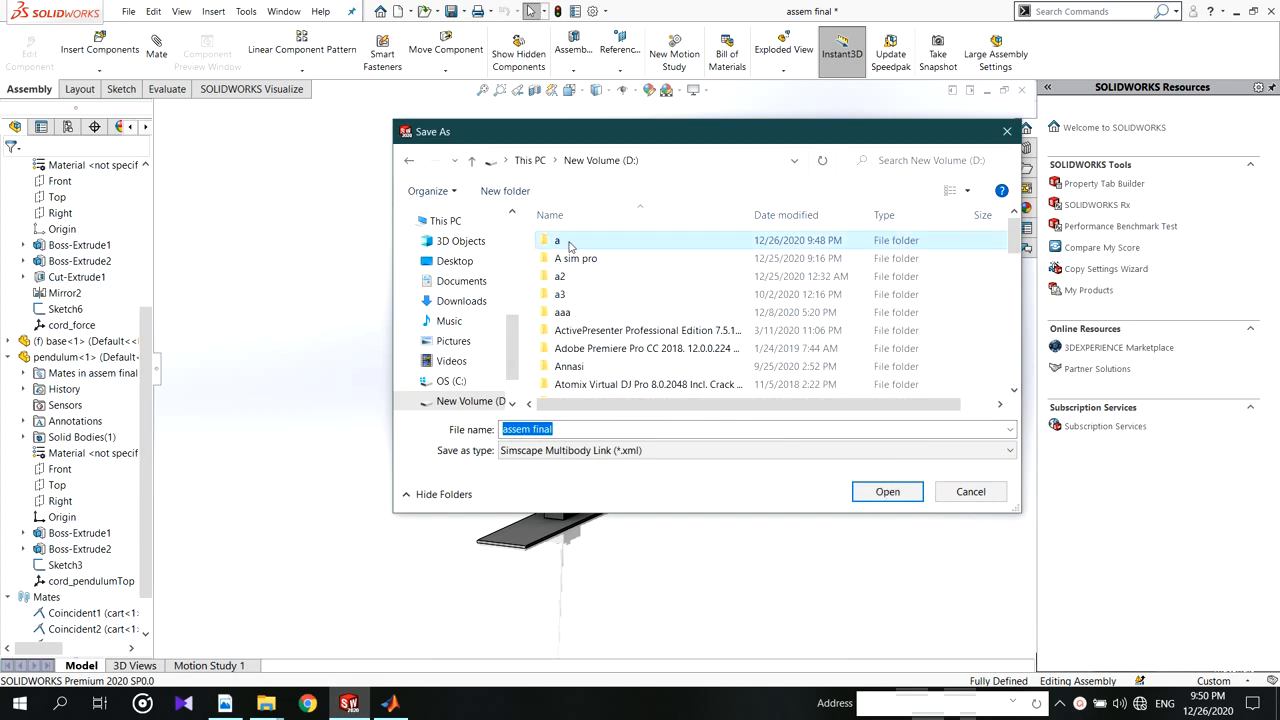
scroll("down", 3)
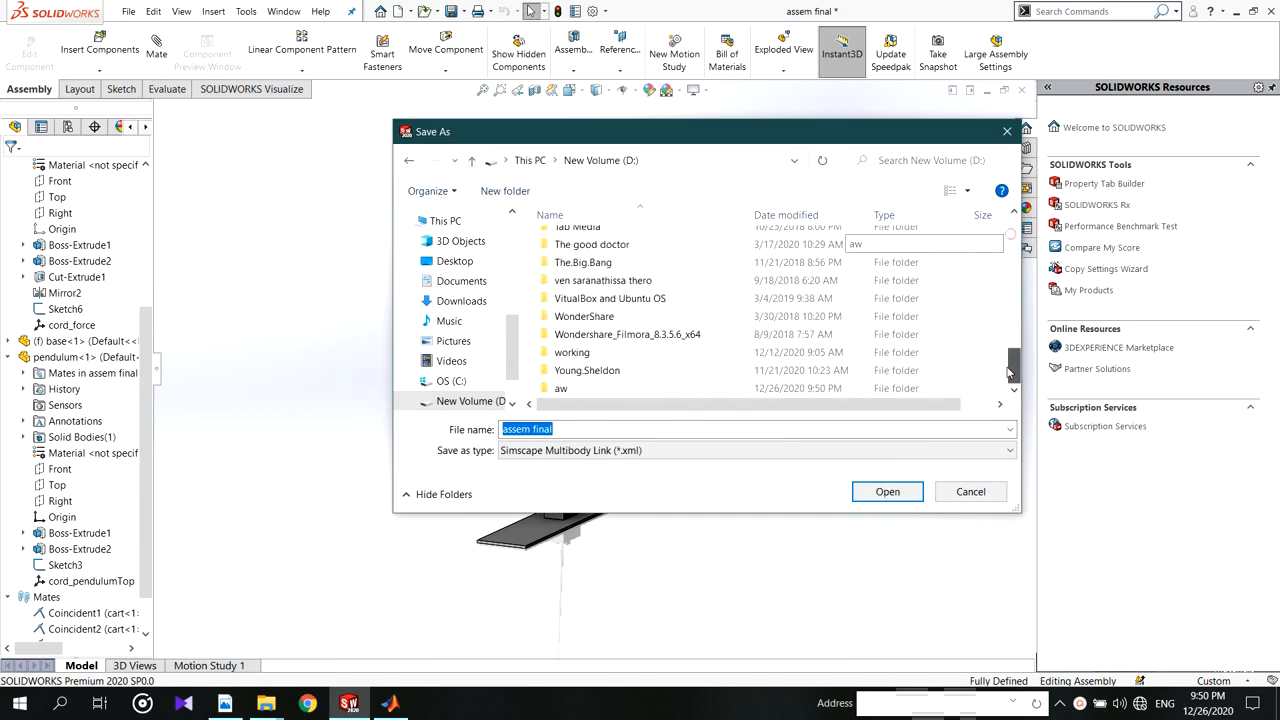
double_click(560, 388)
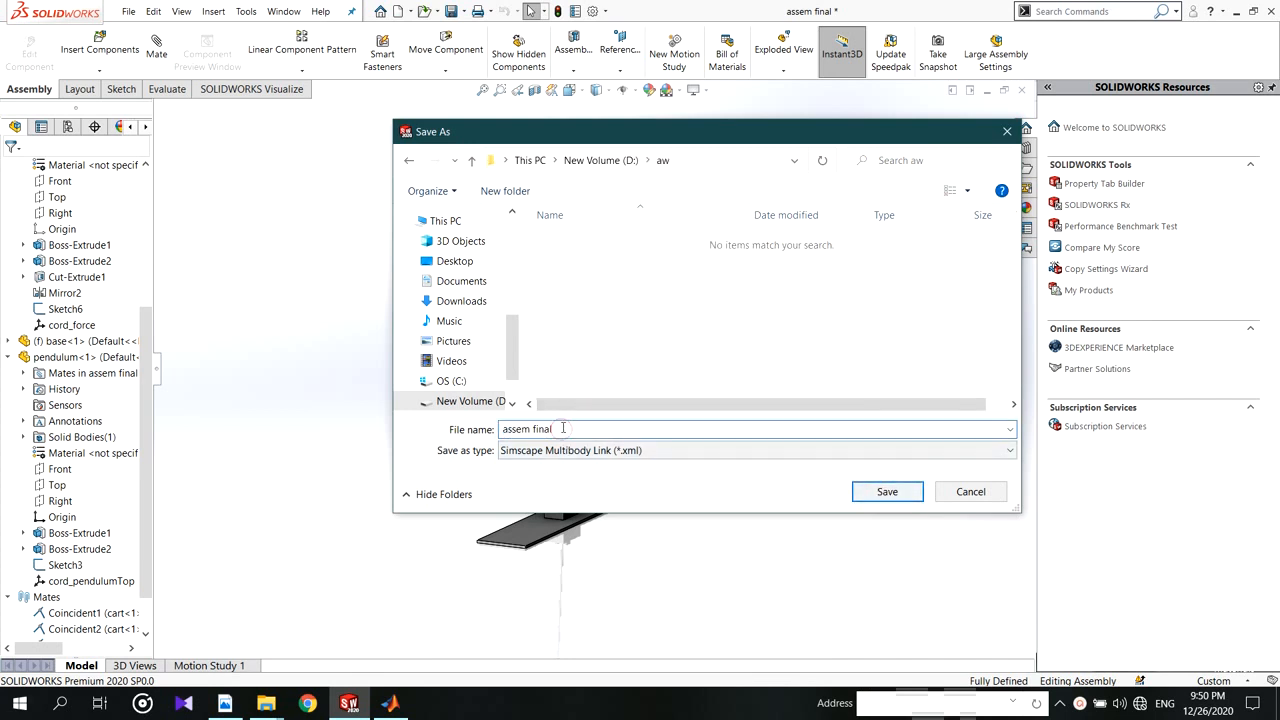
type("1")
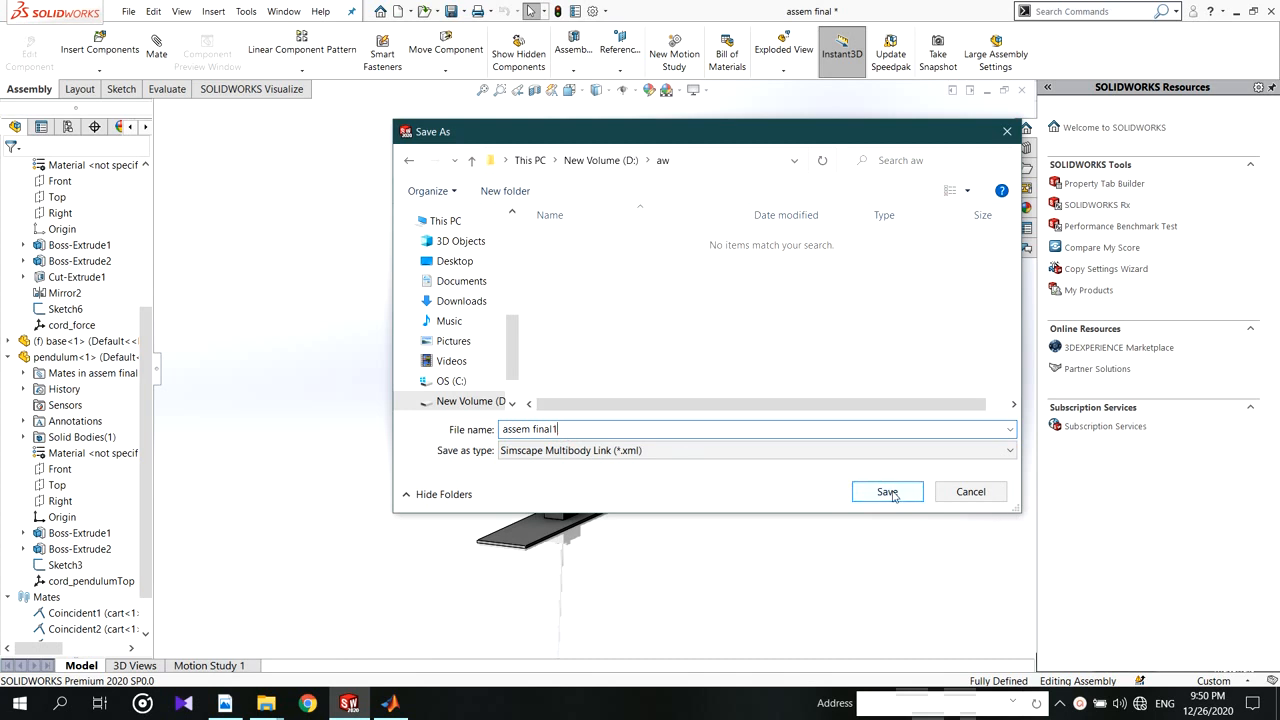
double_click(544, 428)
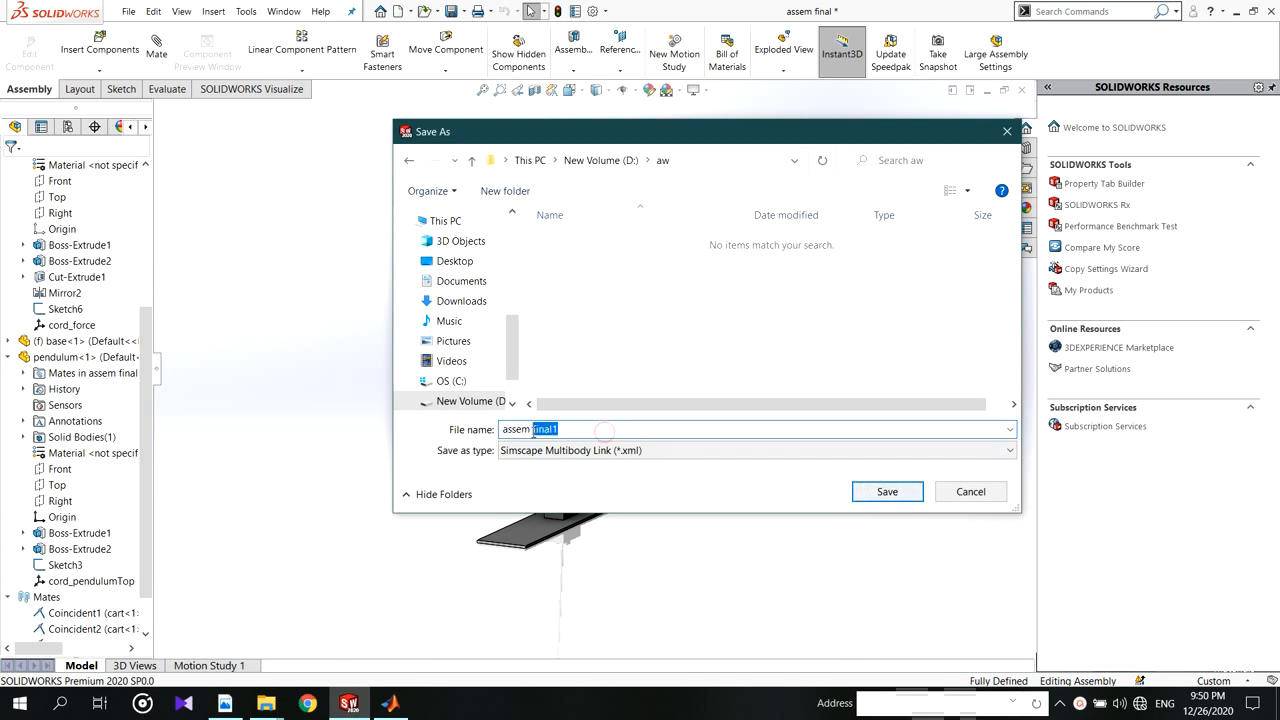
type("assem 1")
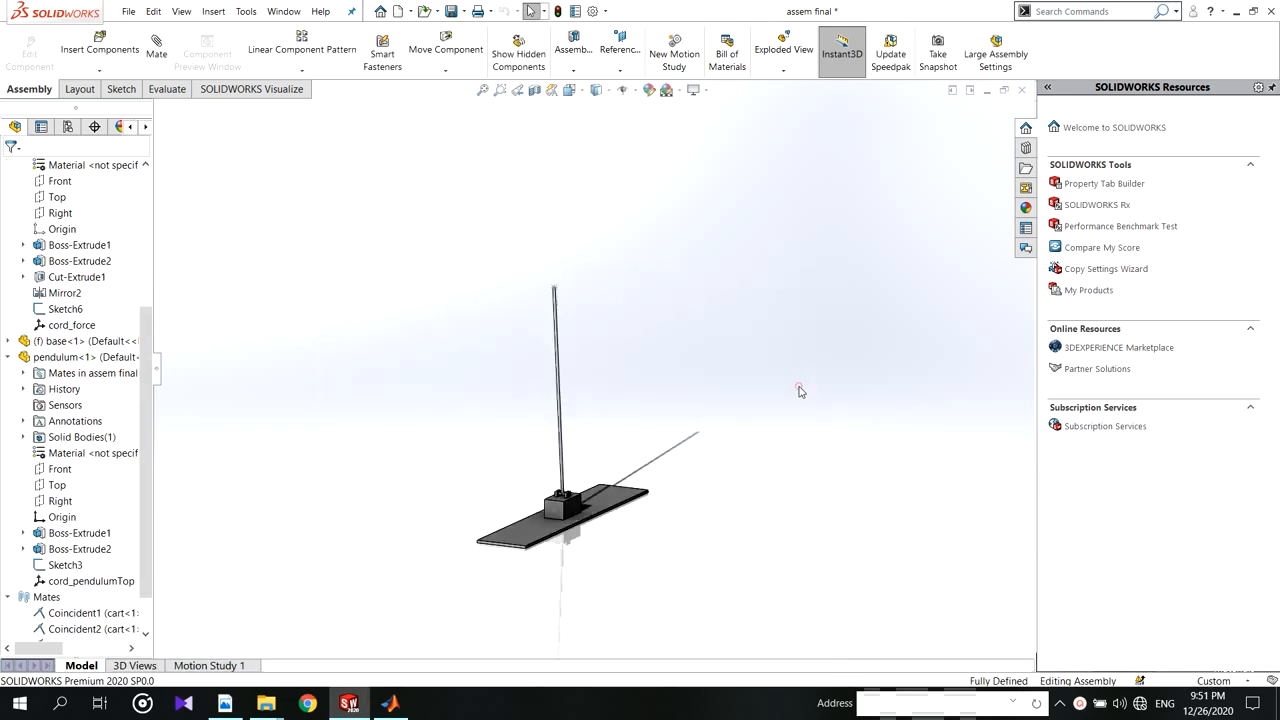
Show the aw folder in File Explorer with the assem 1 XML and three part files
right_click(264, 704)
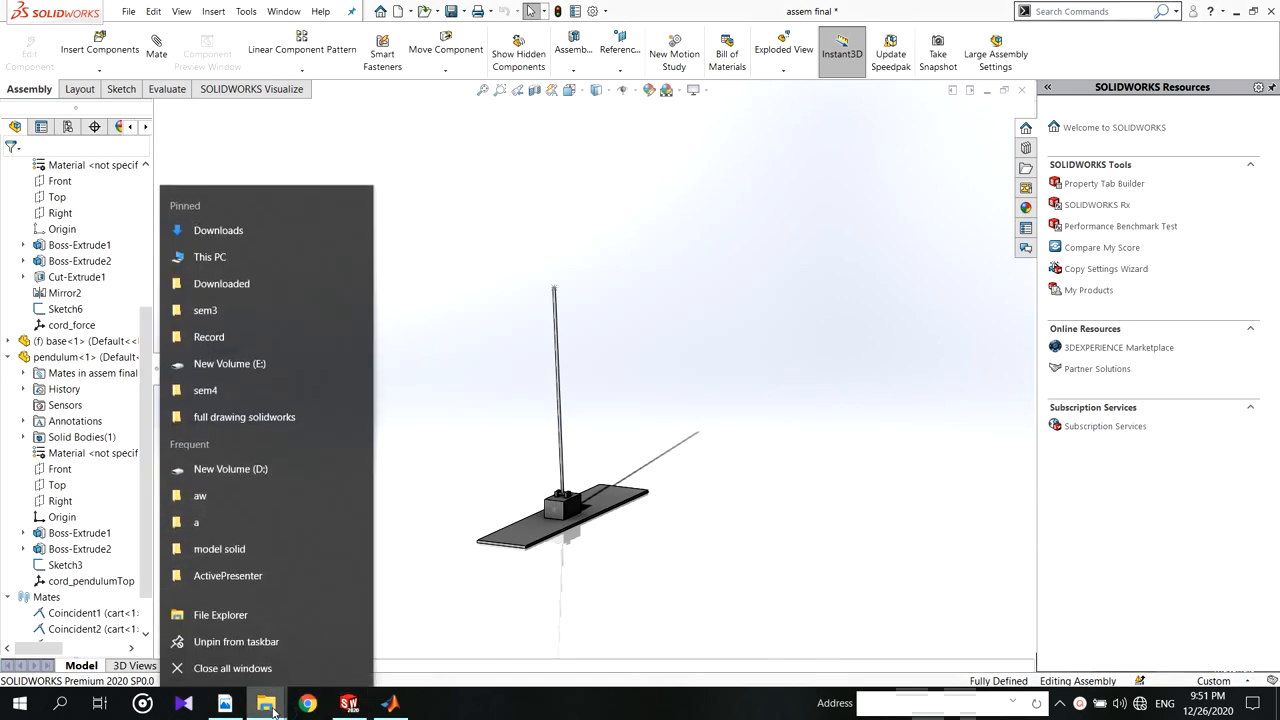
left_click(200, 496)
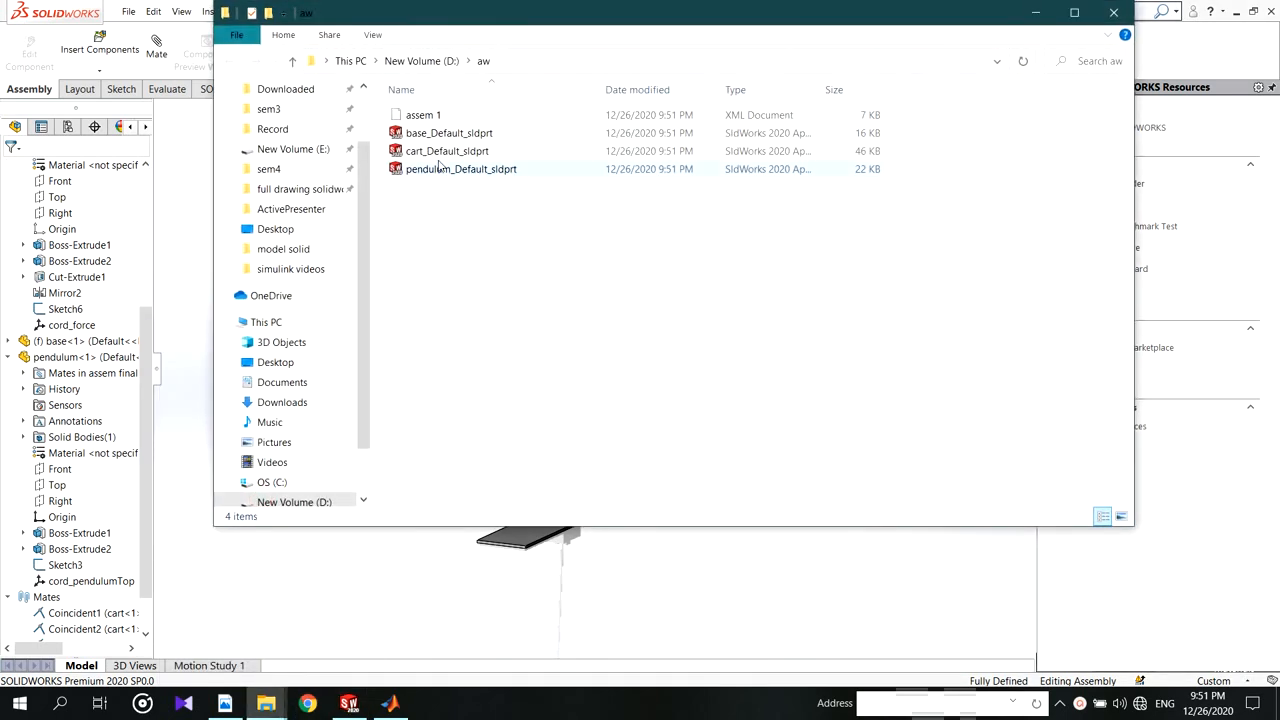
left_click(424, 114)
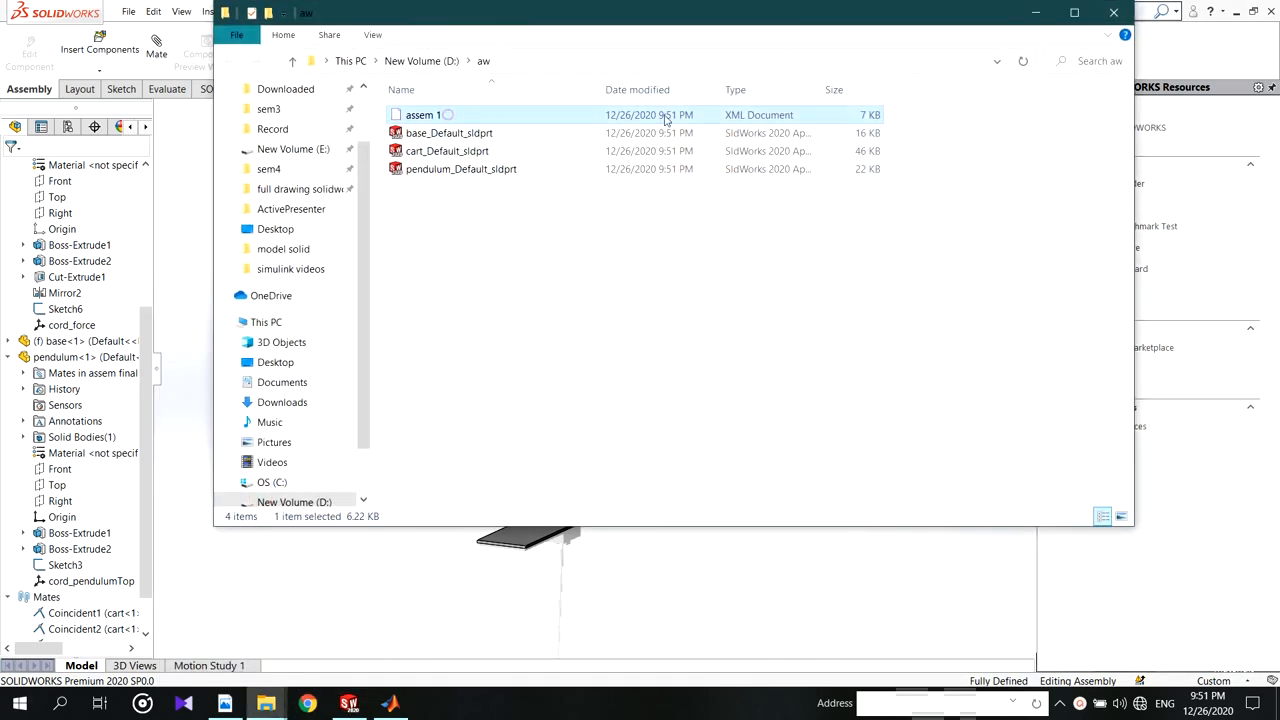
left_click(652, 246)
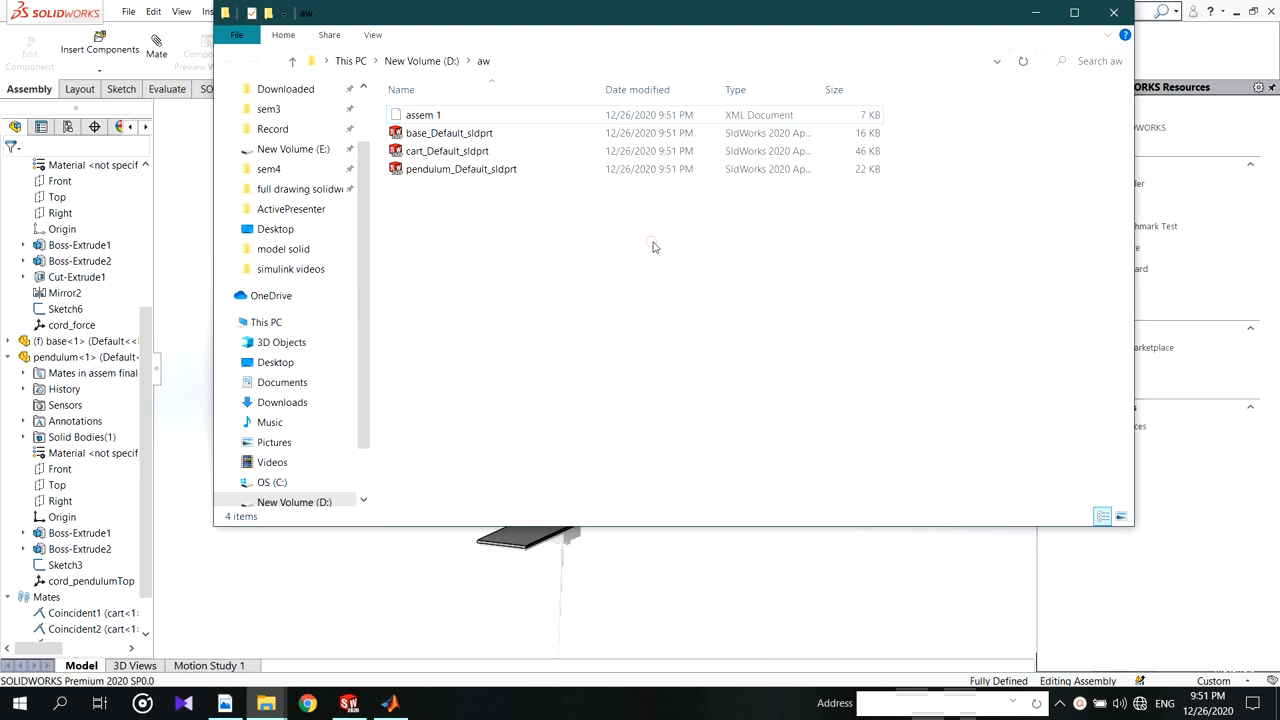